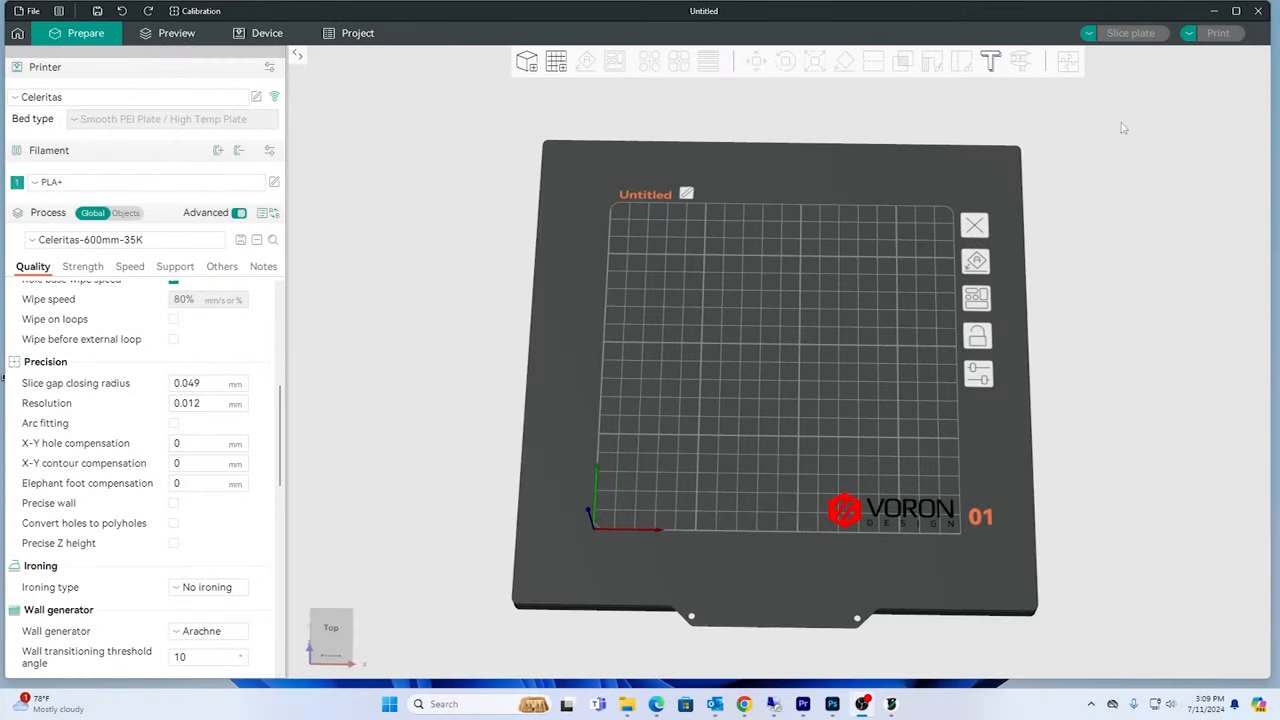
pyautogui.moveTo(892, 170)
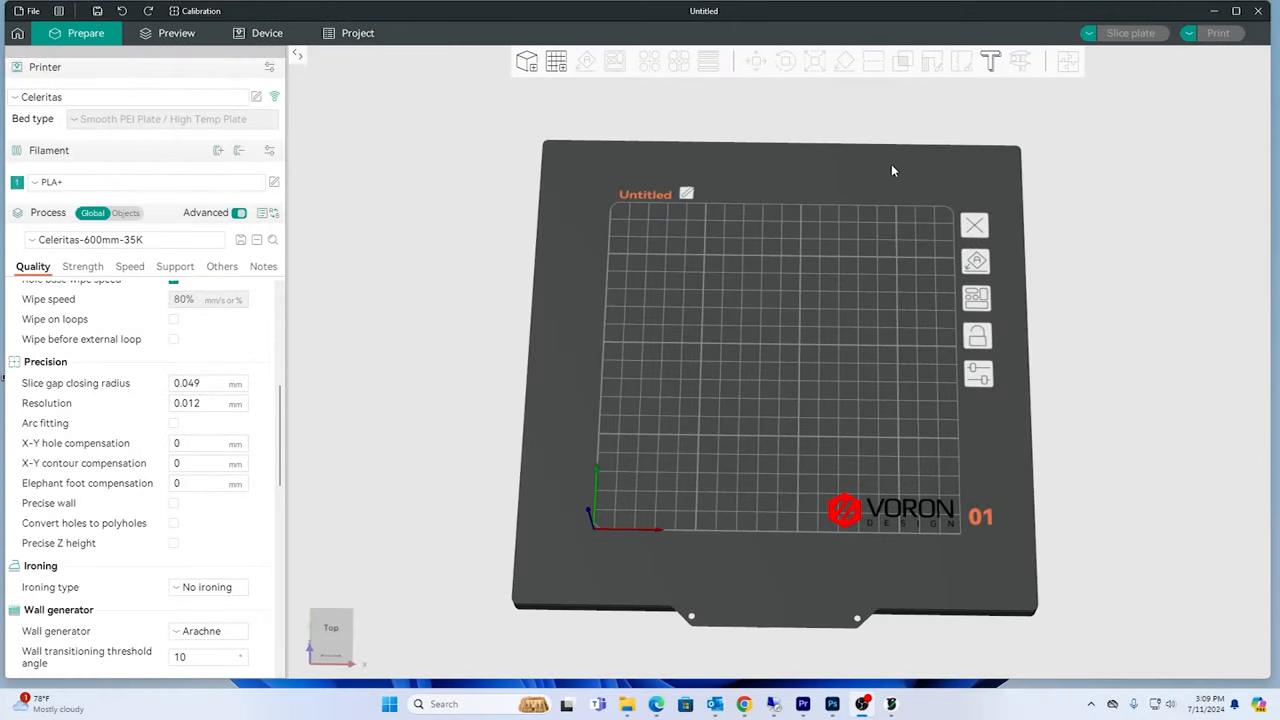
pyautogui.moveTo(1010, 172)
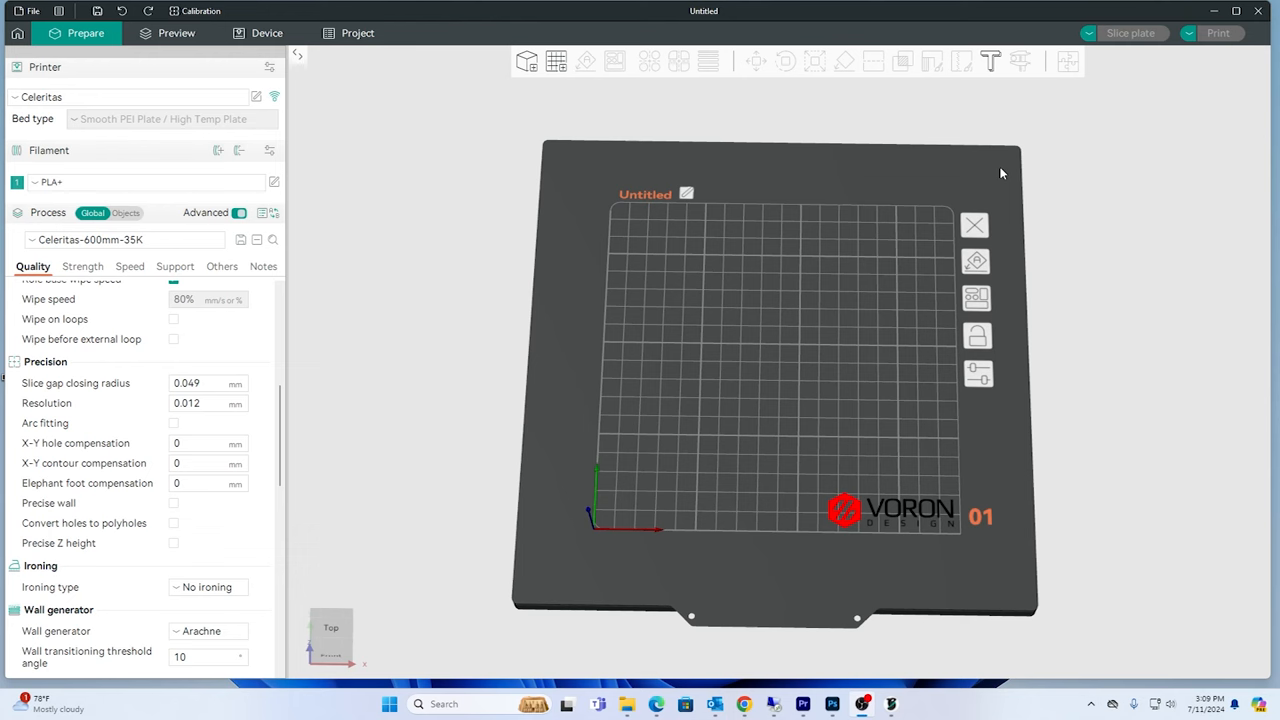
pyautogui.moveTo(242, 368)
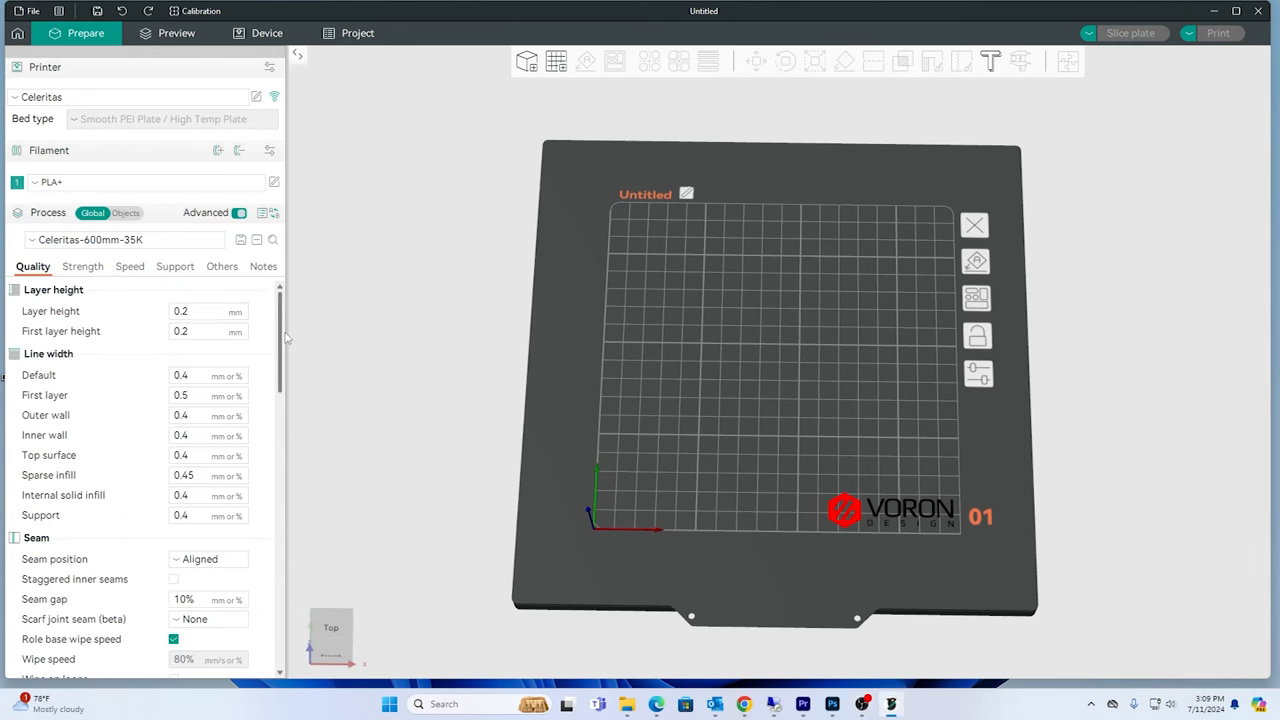
pyautogui.moveTo(286, 336)
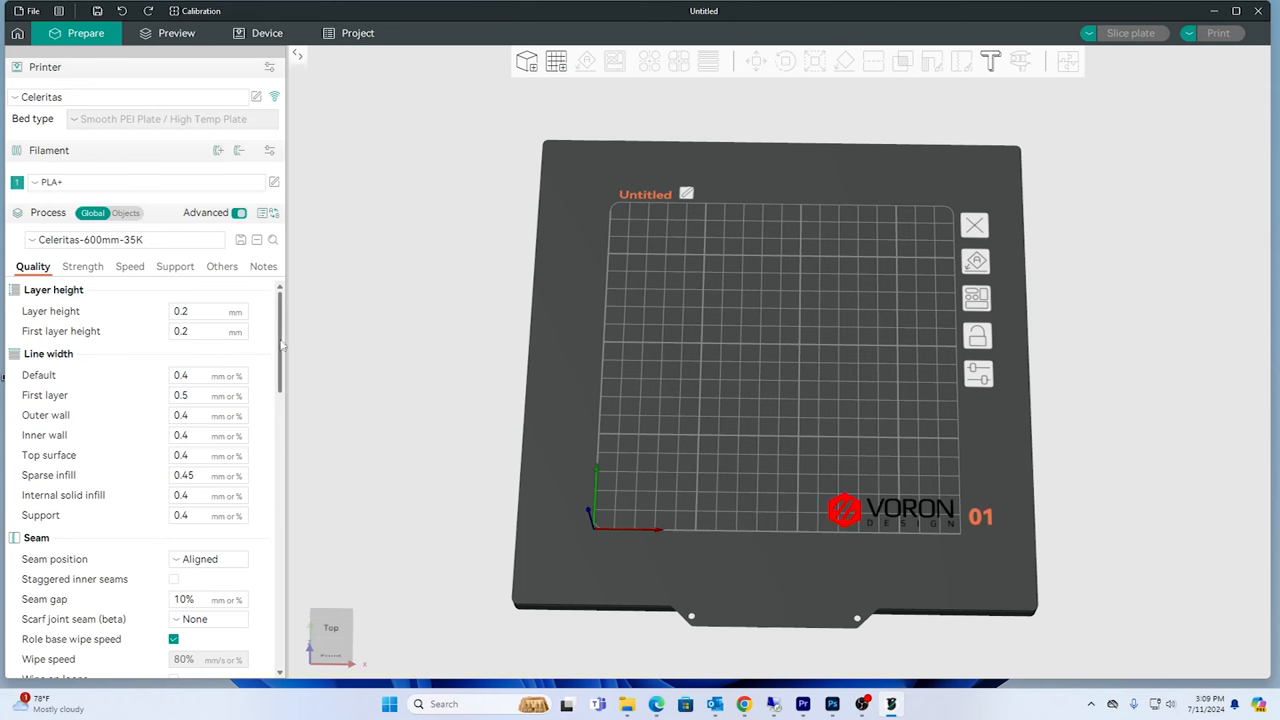
# - Review the Celeritas-600mm-35K strength settings, glancing back at Quality, ending on the infill section
pyautogui.scroll(-3)
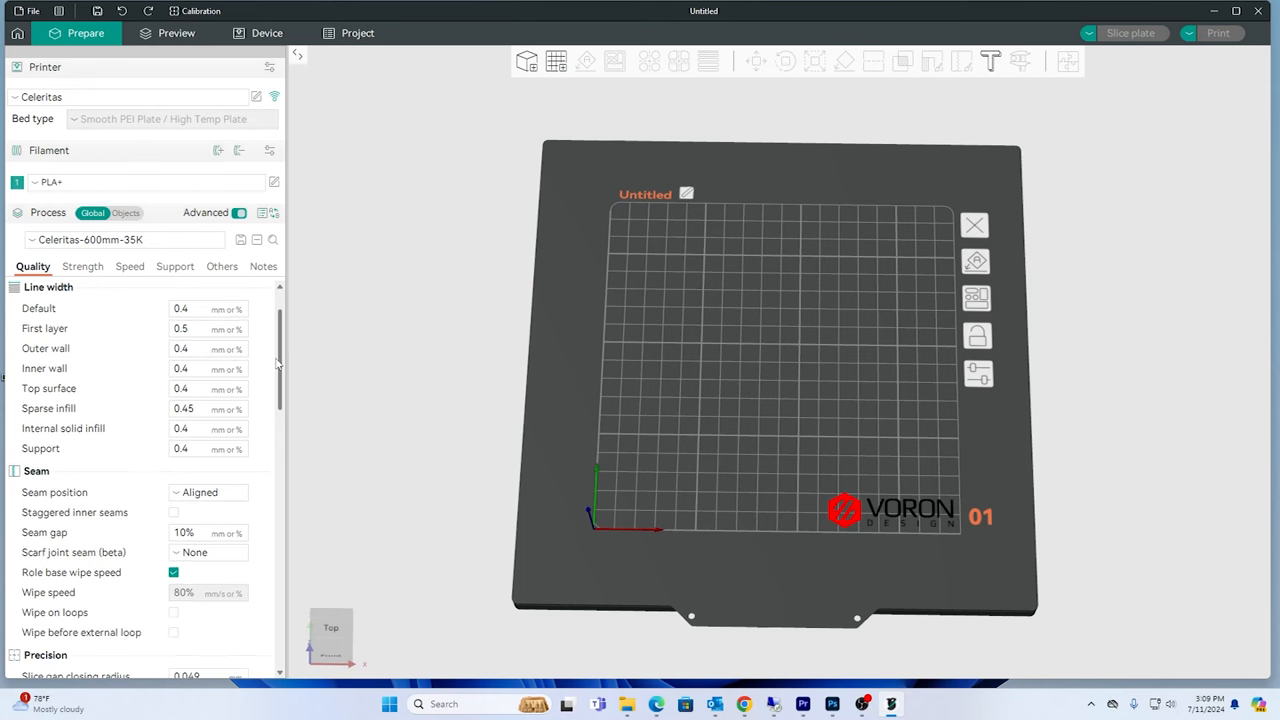
pyautogui.scroll(-3)
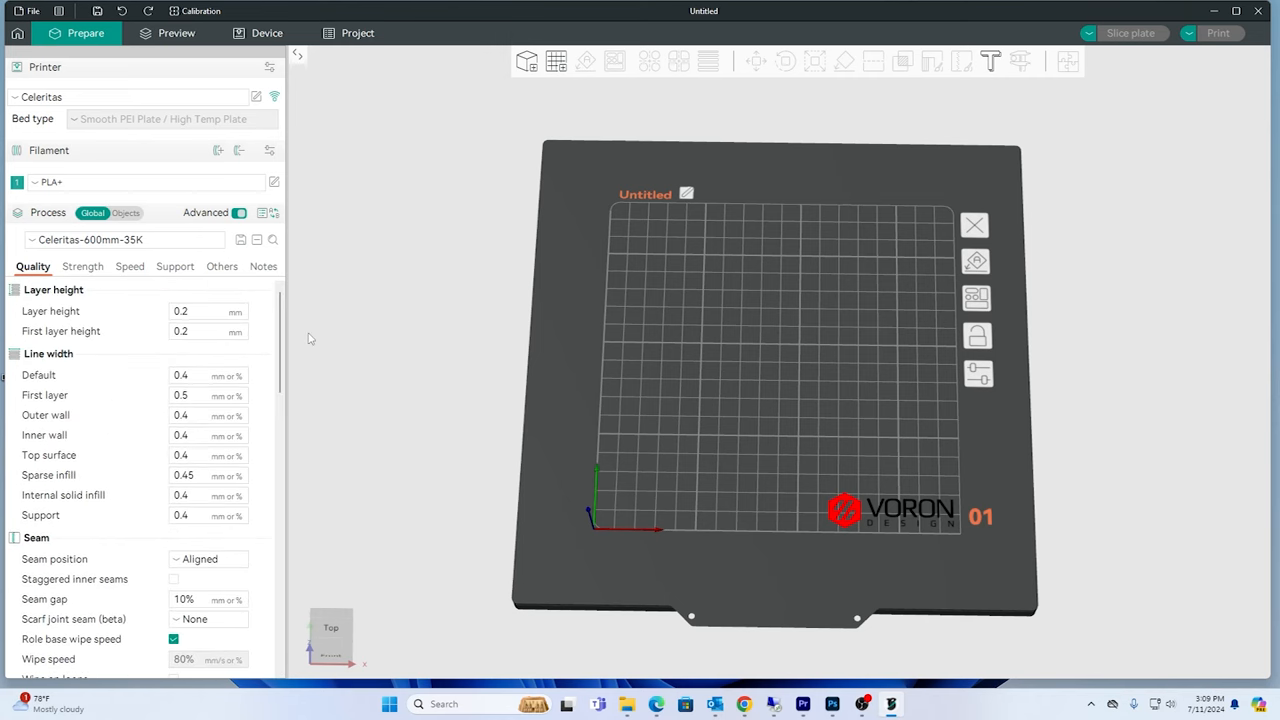
pyautogui.moveTo(308, 330)
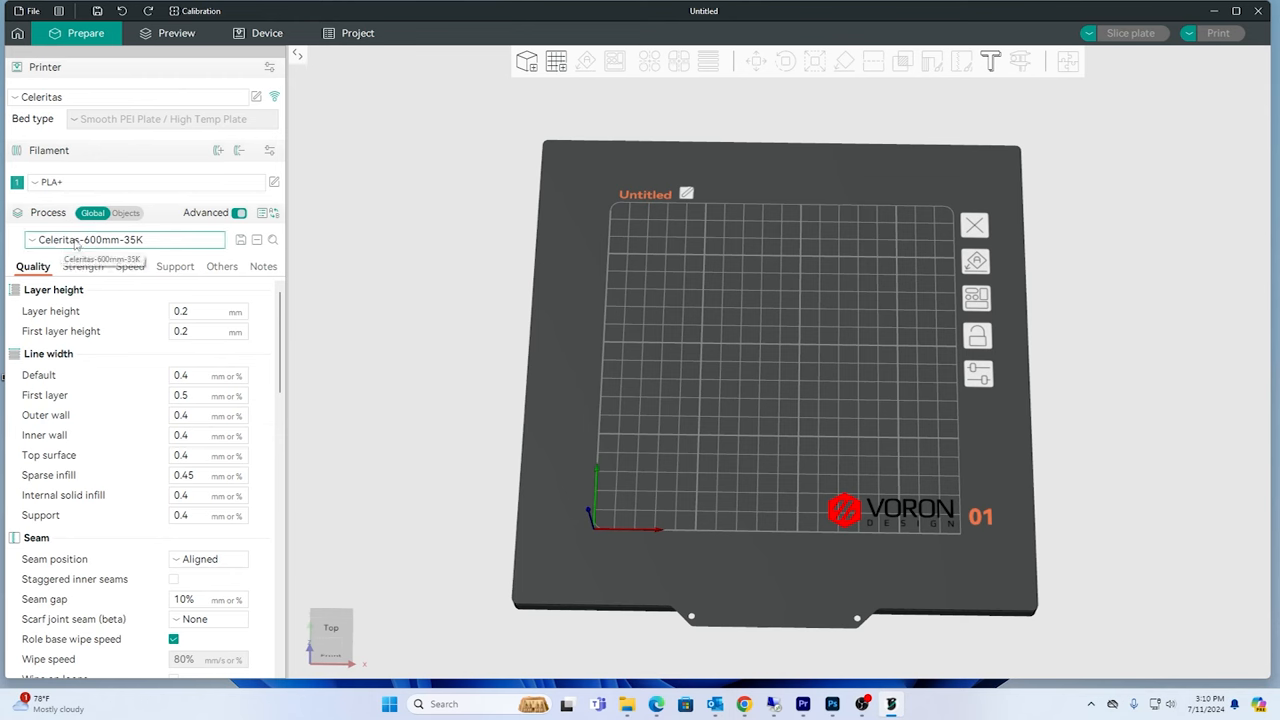
pyautogui.moveTo(156, 244)
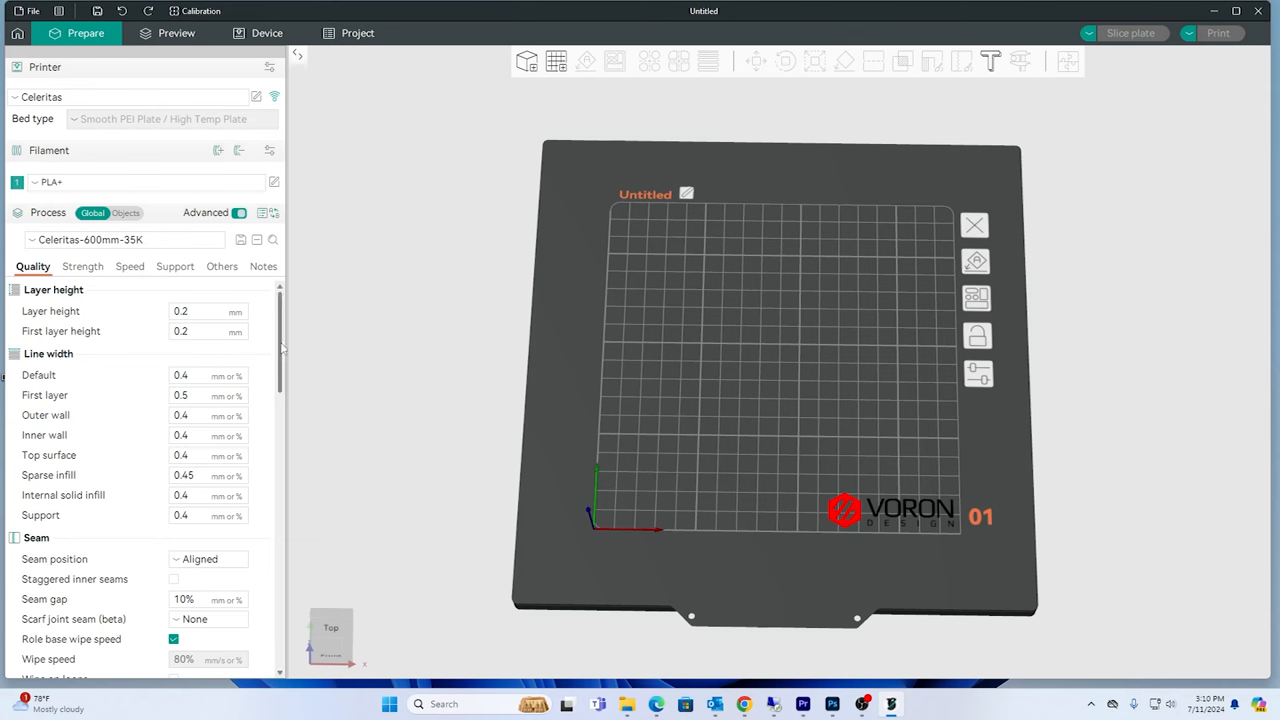
pyautogui.scroll(-3)
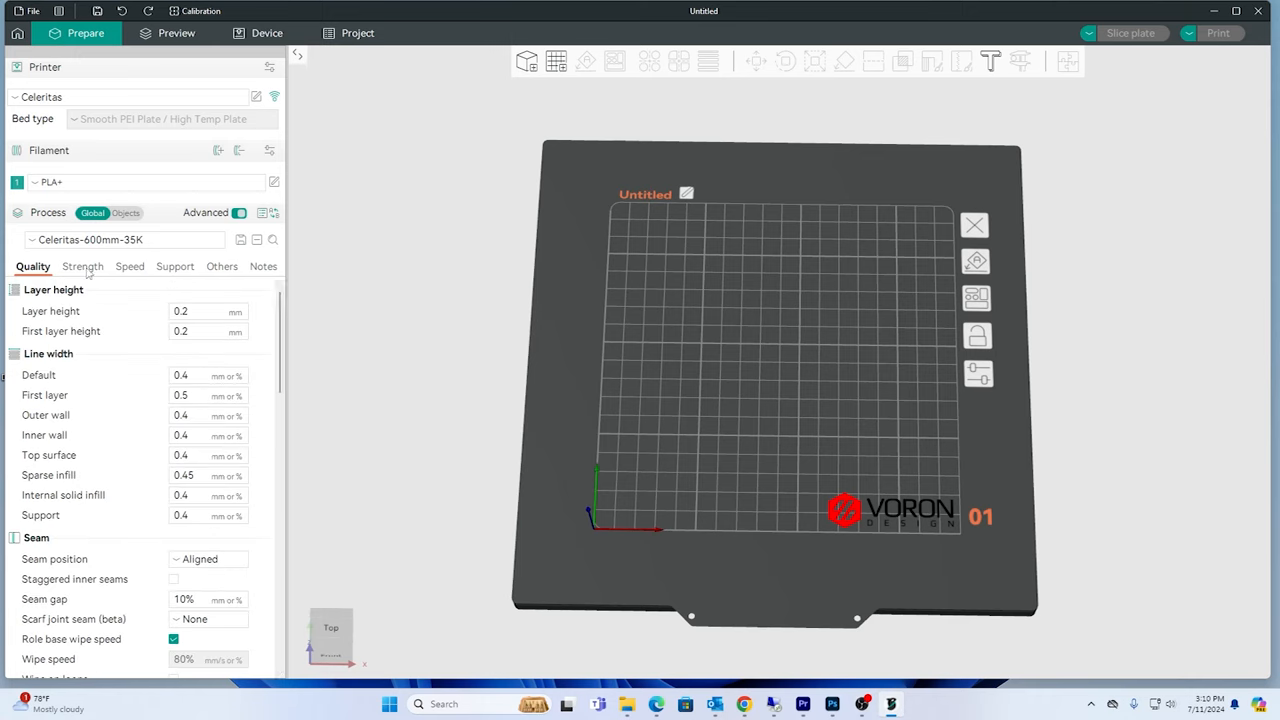
pyautogui.click(82, 266)
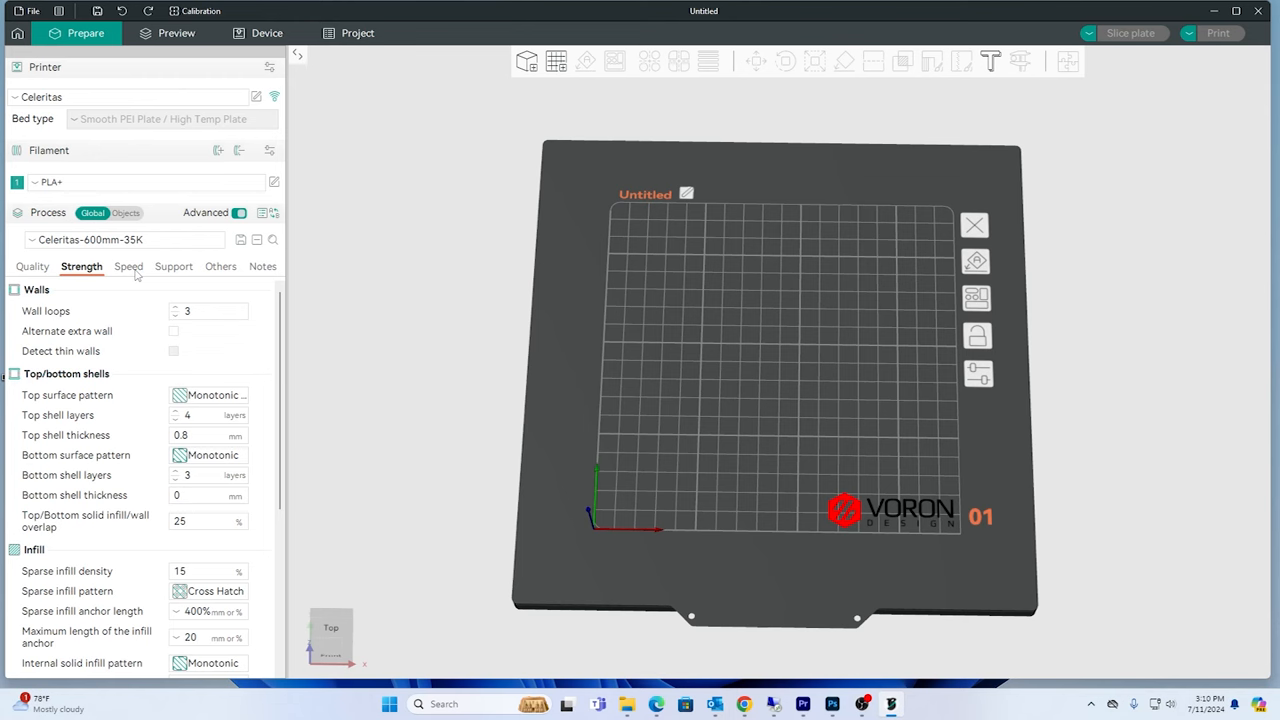
pyautogui.click(32, 266)
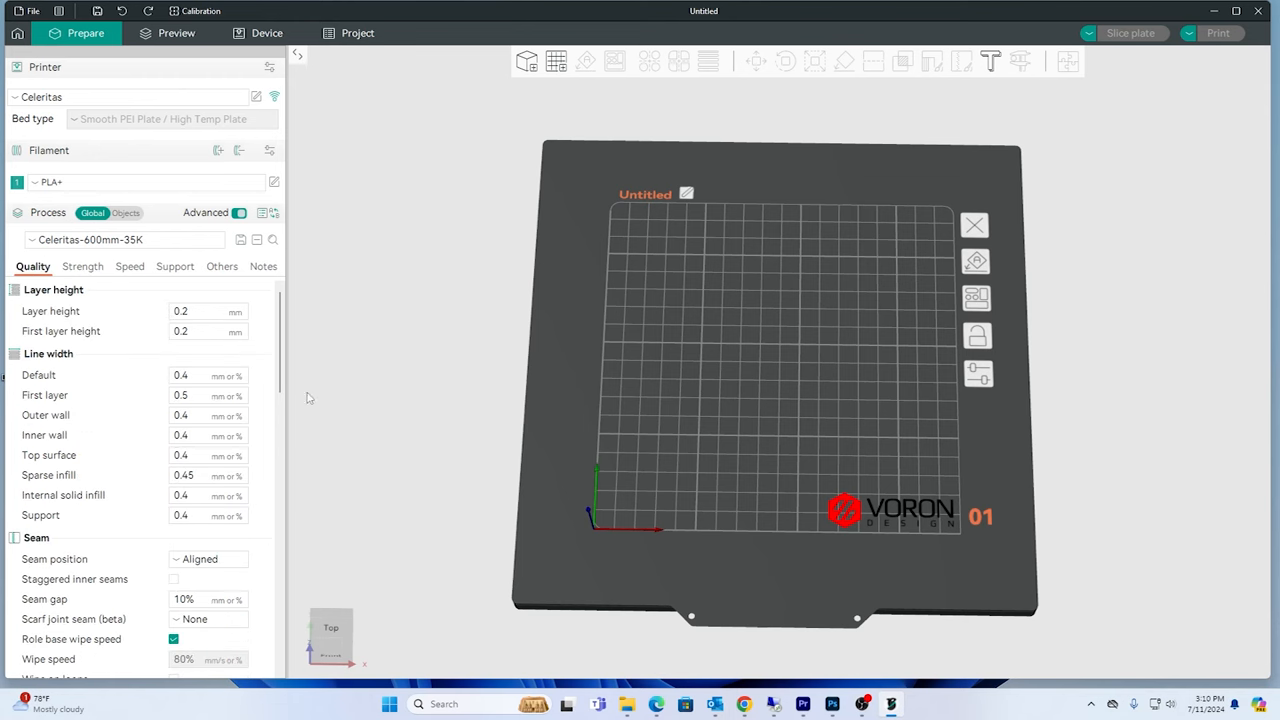
pyautogui.scroll(-3)
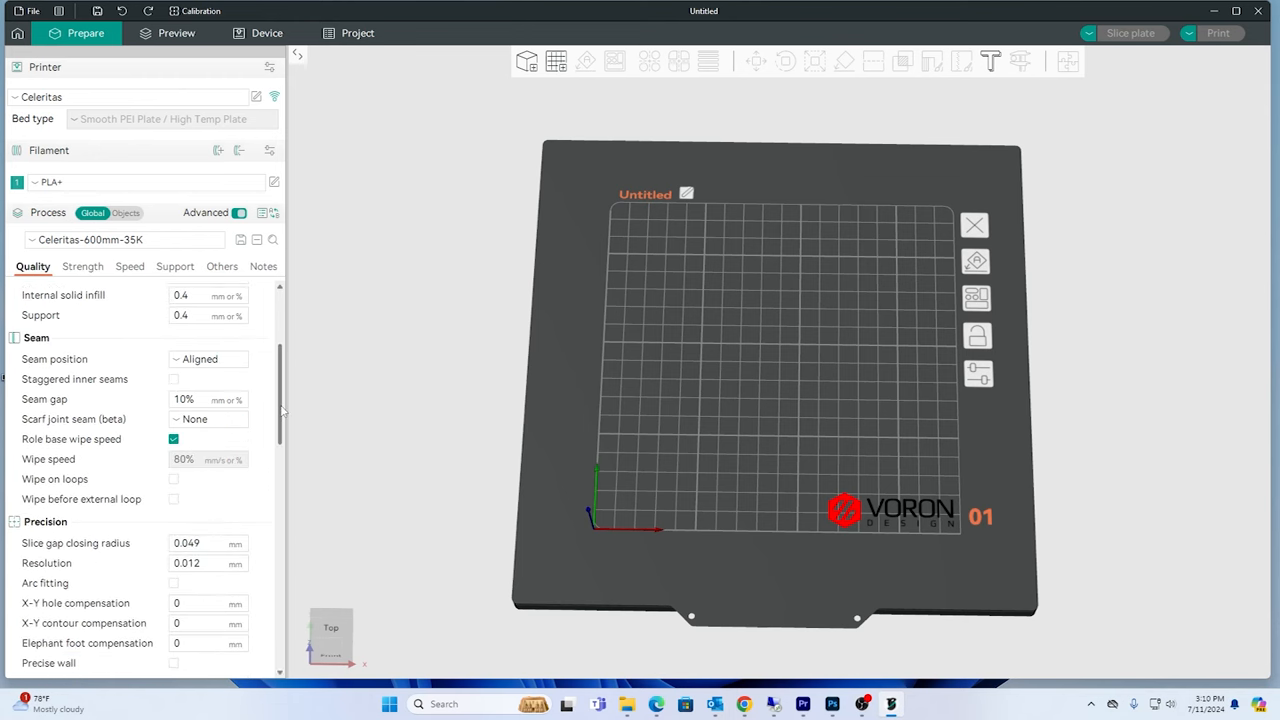
pyautogui.scroll(-3)
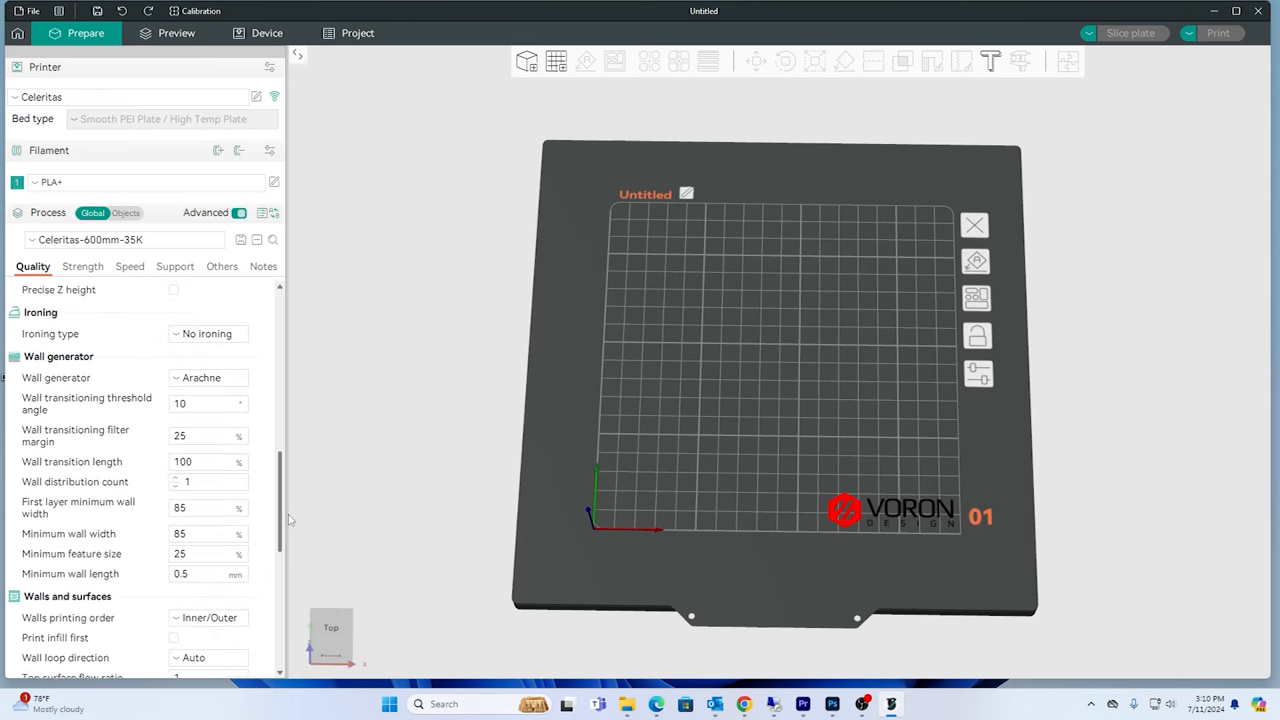
pyautogui.click(84, 266)
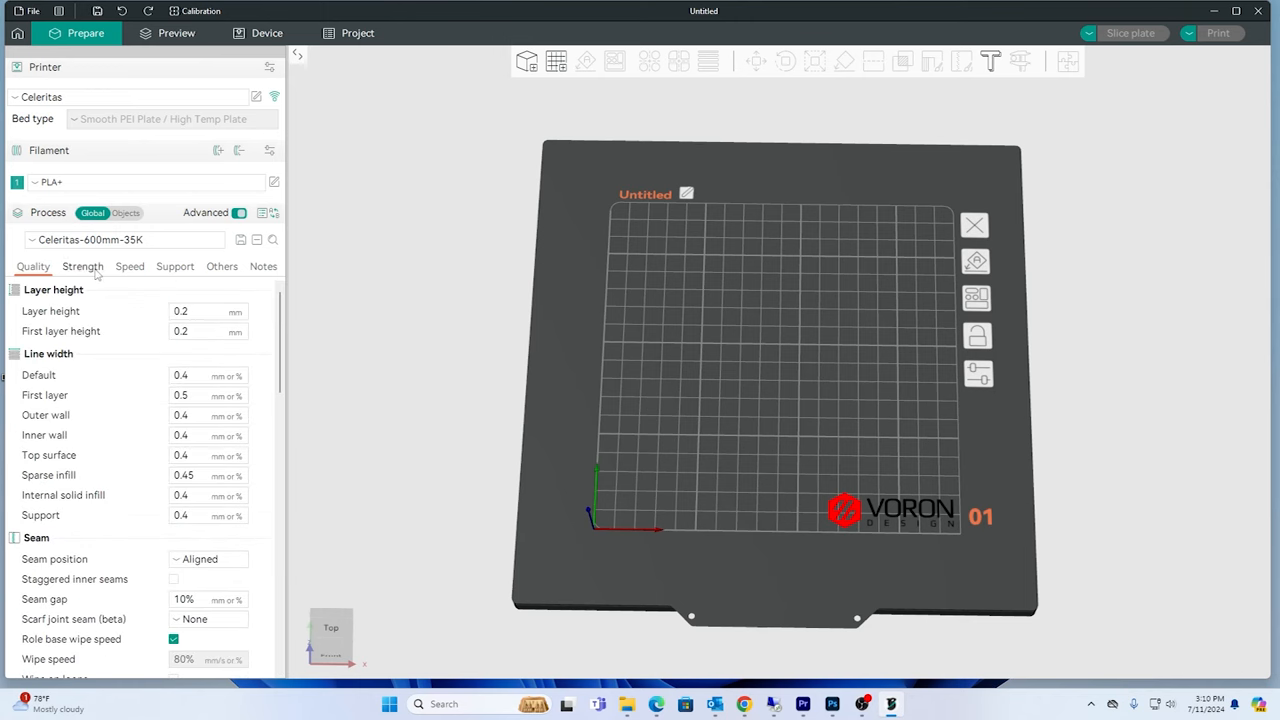
pyautogui.click(82, 266)
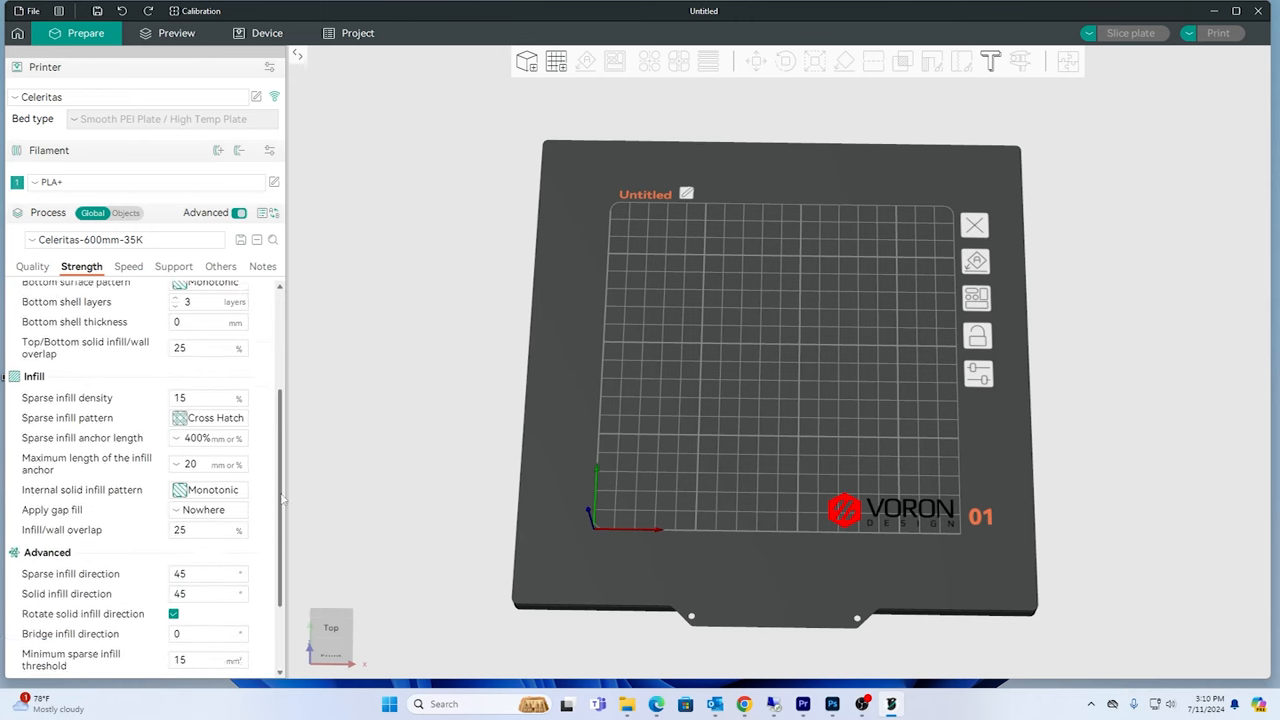
# - Set outer wall, inner wall, sparse infill and internal solid infill speeds to 800 mm/s
pyautogui.click(128, 266)
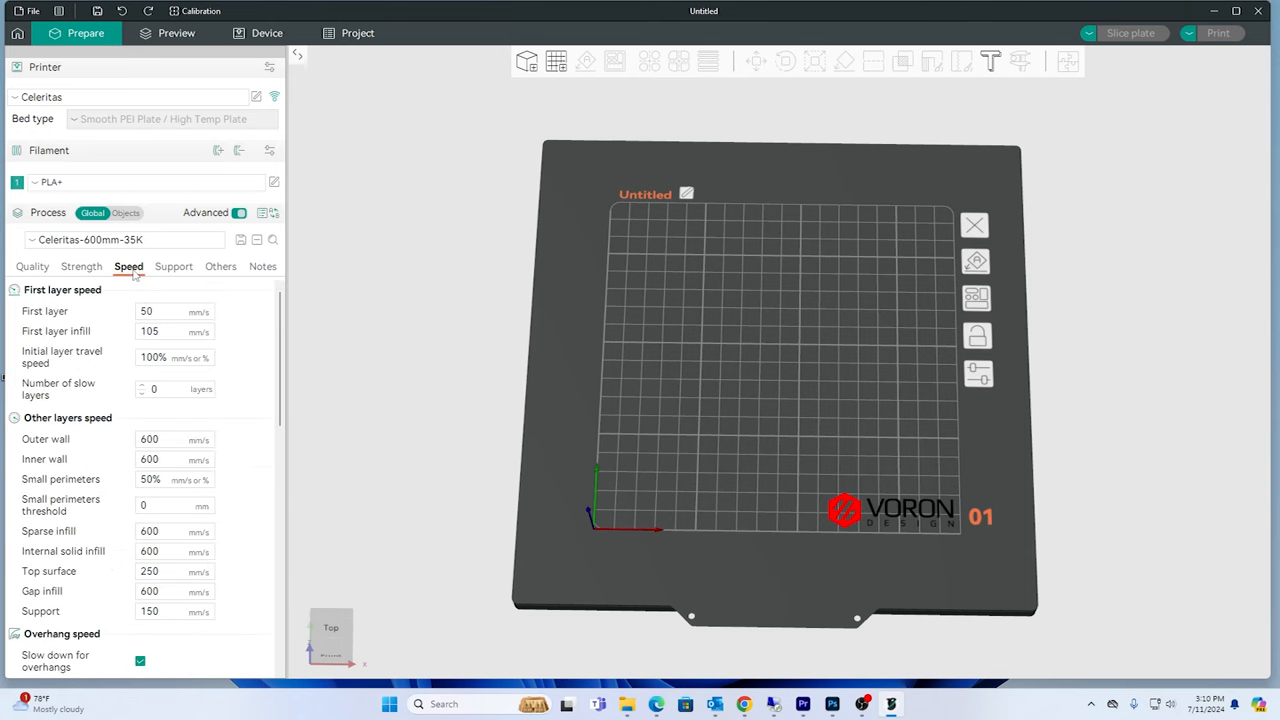
pyautogui.moveTo(168, 308)
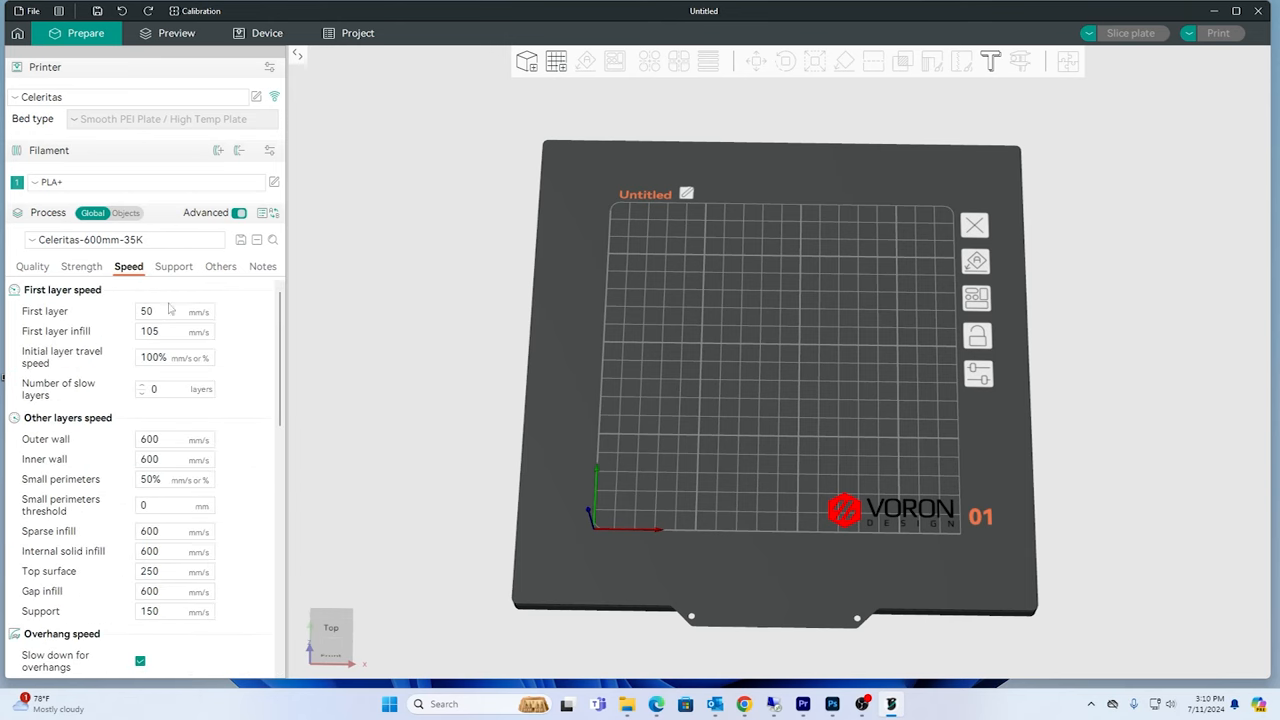
pyautogui.click(170, 332)
pyautogui.write('8')
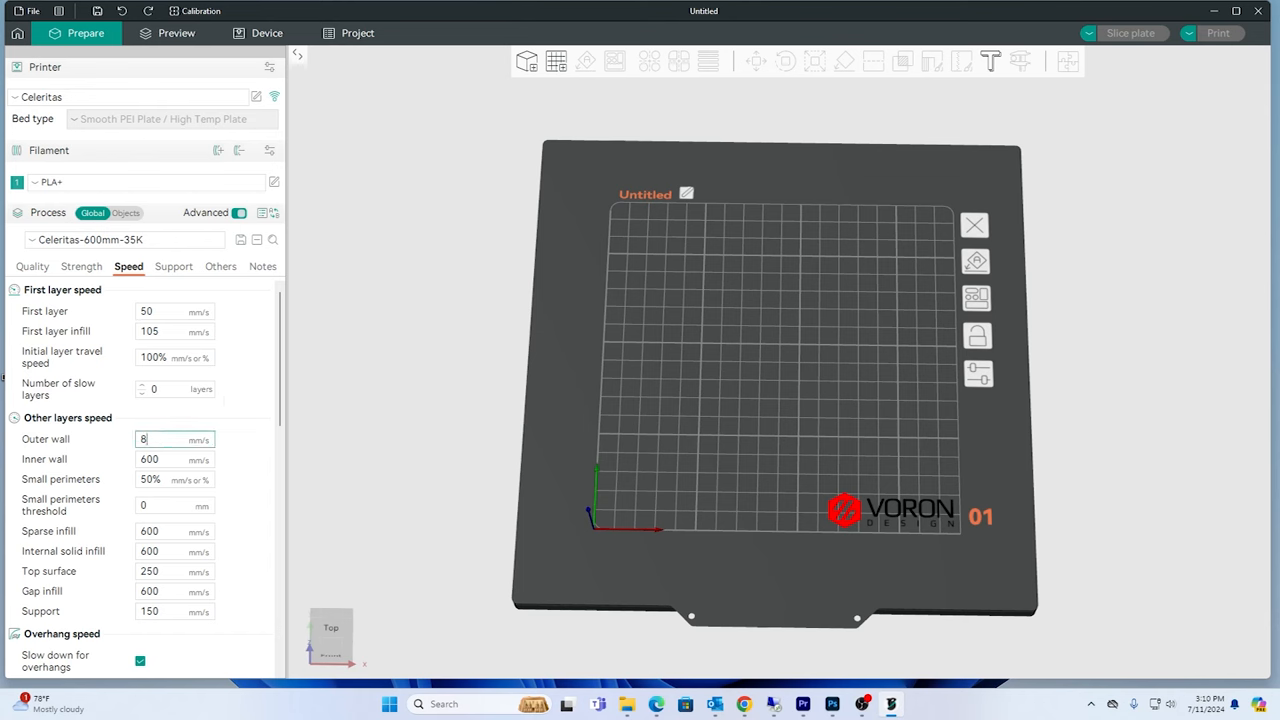
pyautogui.click(176, 458)
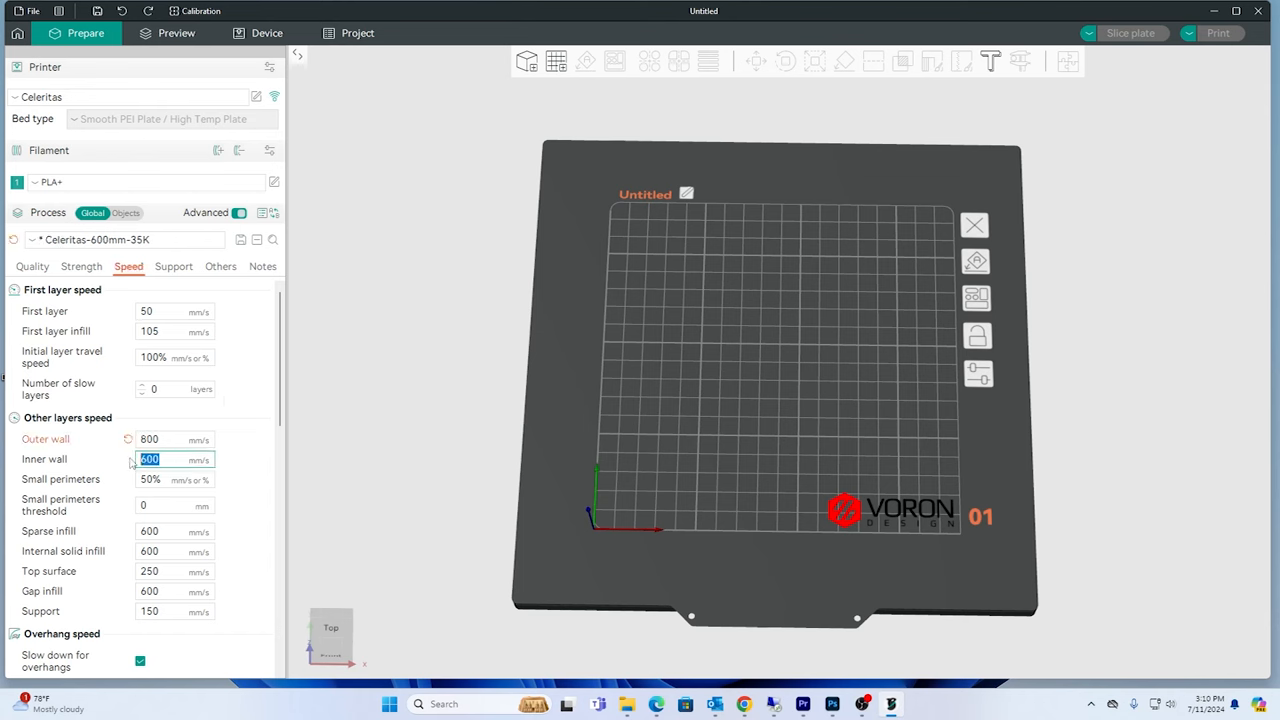
pyautogui.write('800')
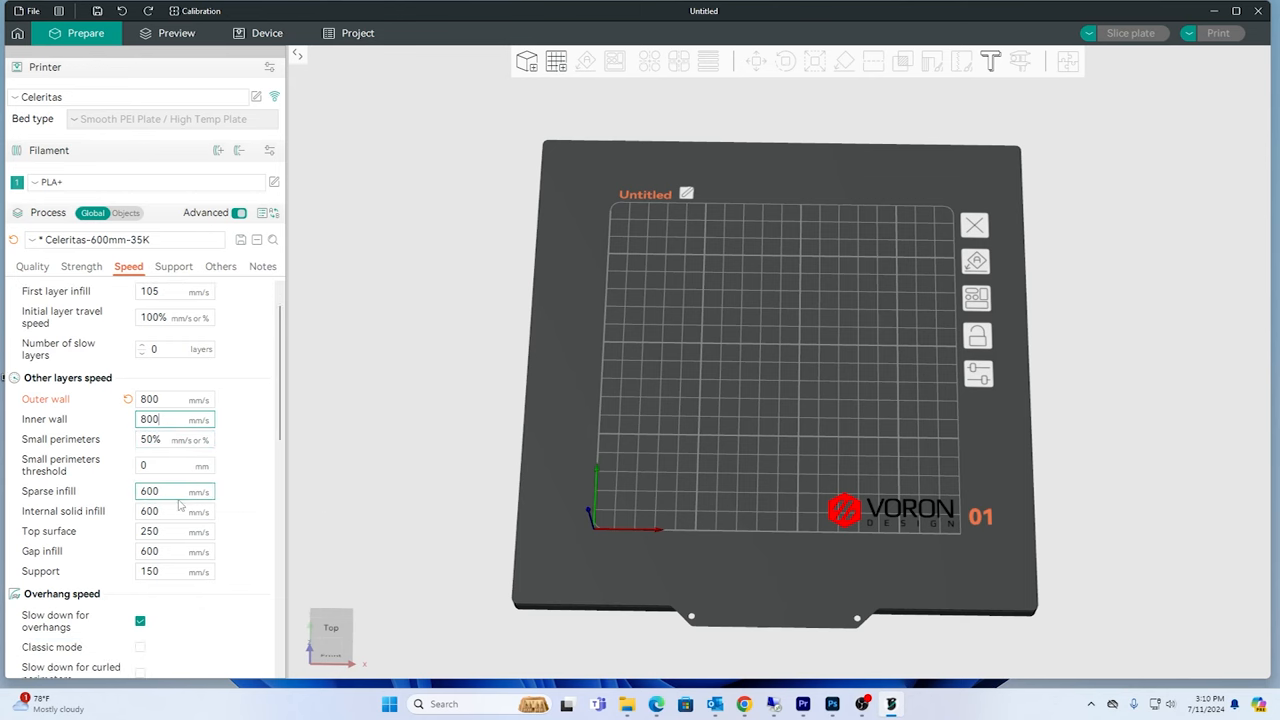
pyautogui.moveTo(148, 492)
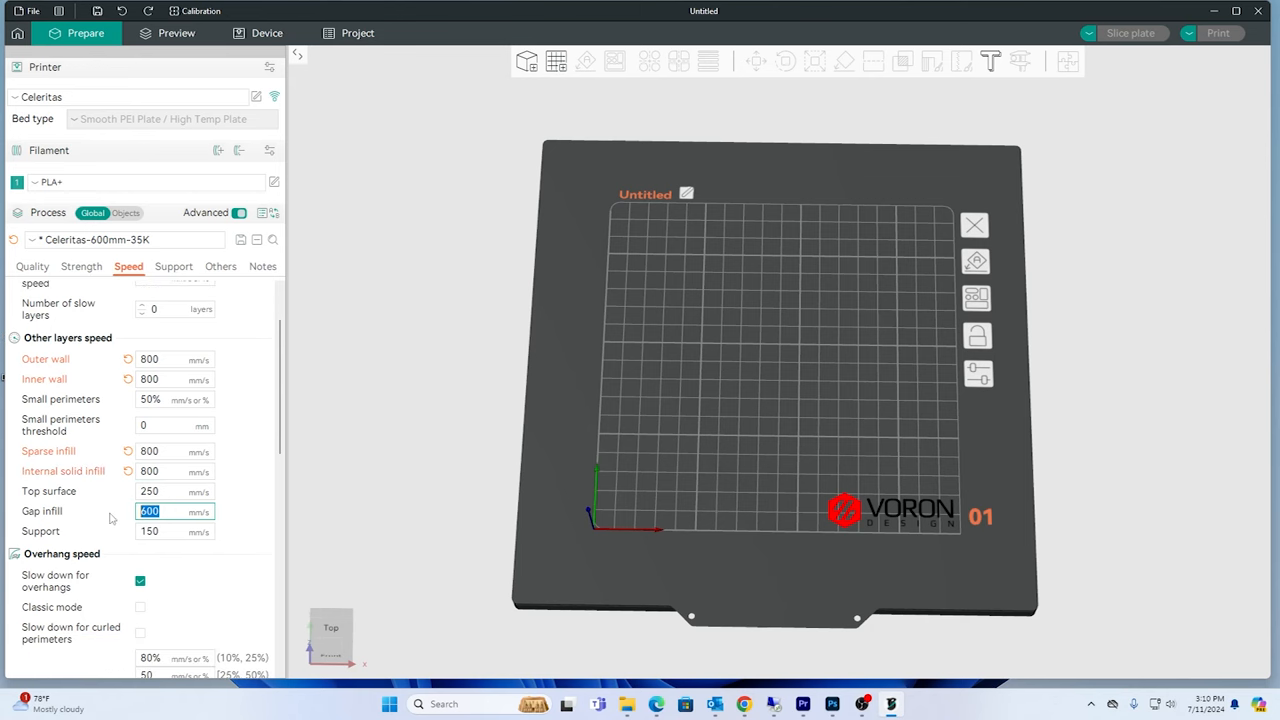
pyautogui.moveTo(164, 528)
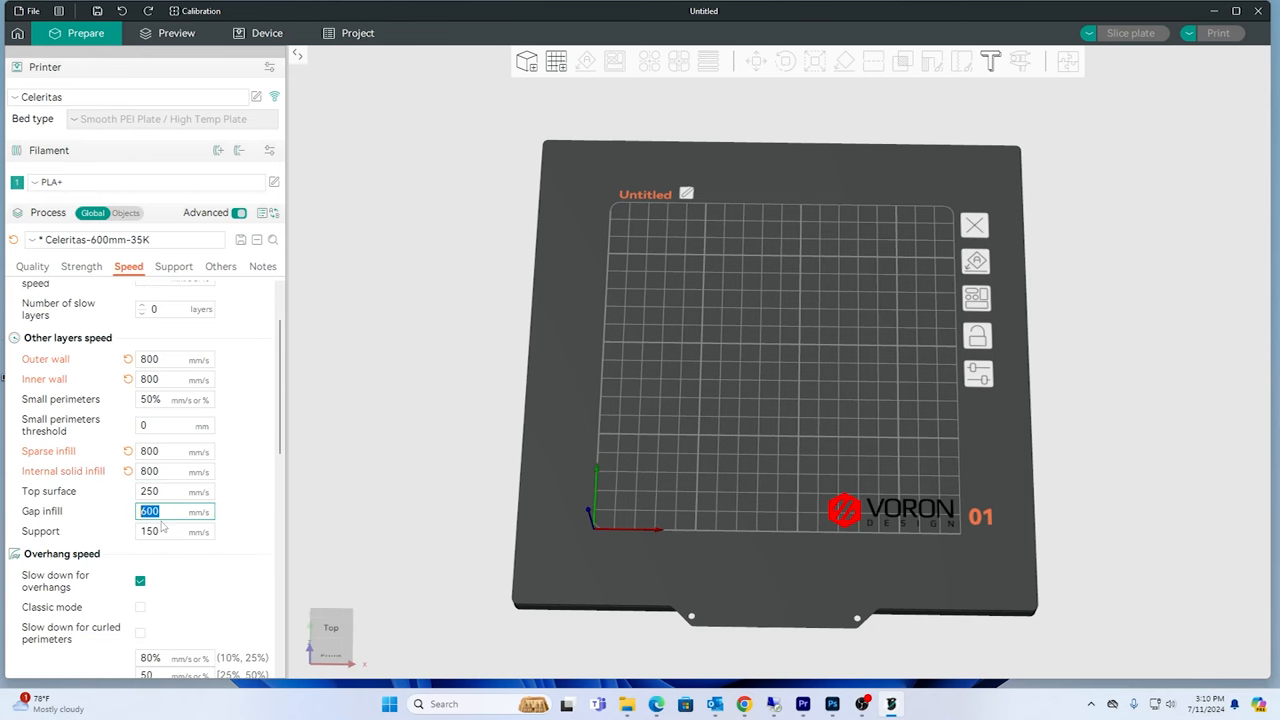
pyautogui.write('800')
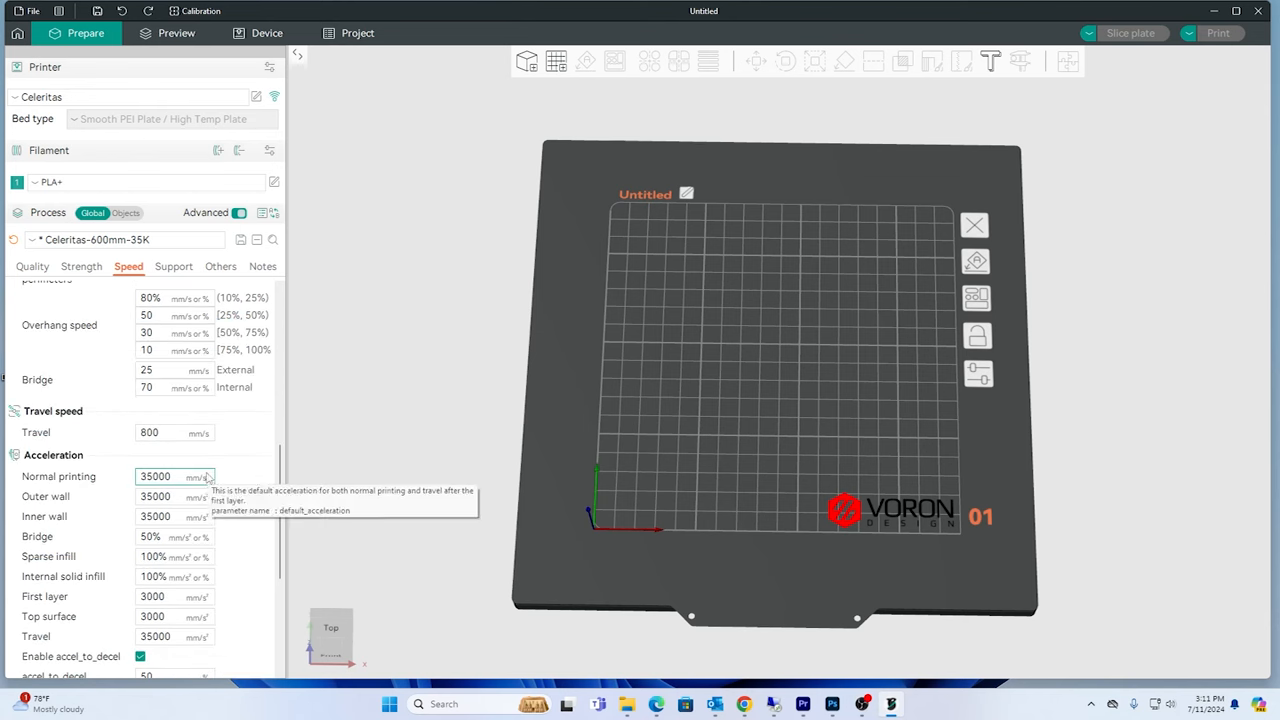
# - Set travel acceleration to 50000 mm/s², matching normal printing and outer wall acceleration
pyautogui.click(156, 476)
pyautogui.write('50000')
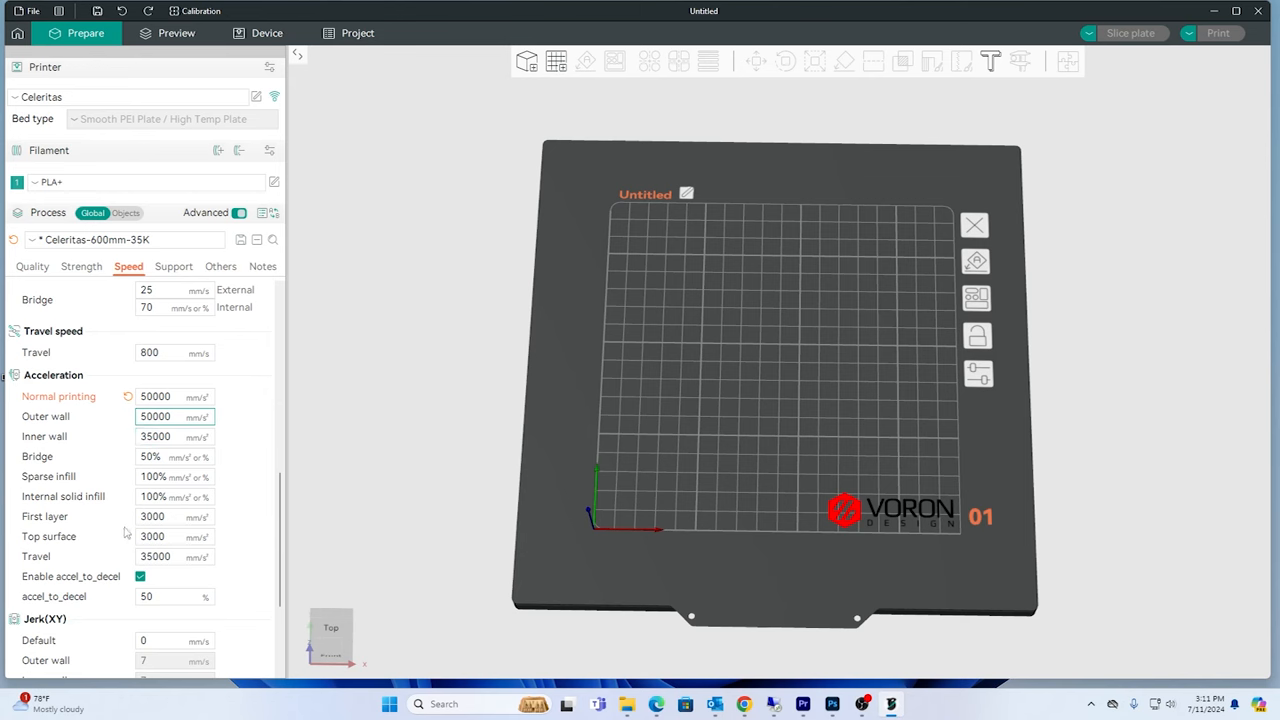
pyautogui.click(174, 556)
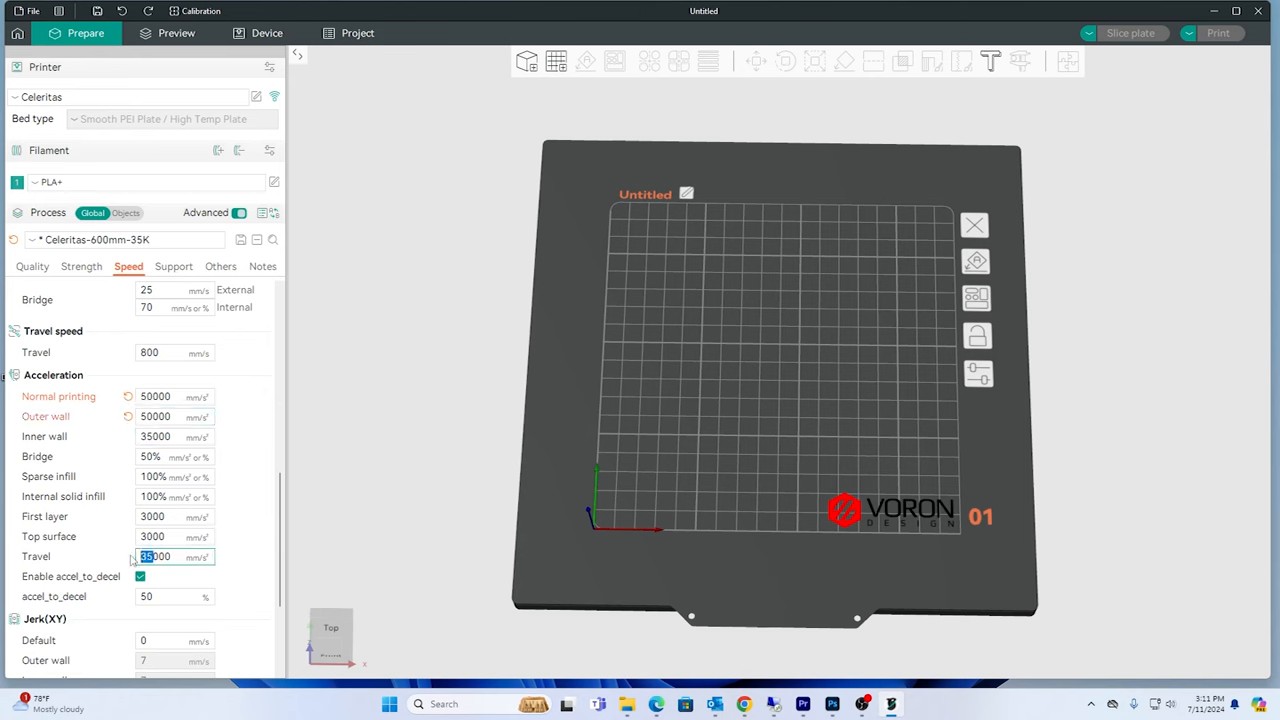
pyautogui.write('50000')
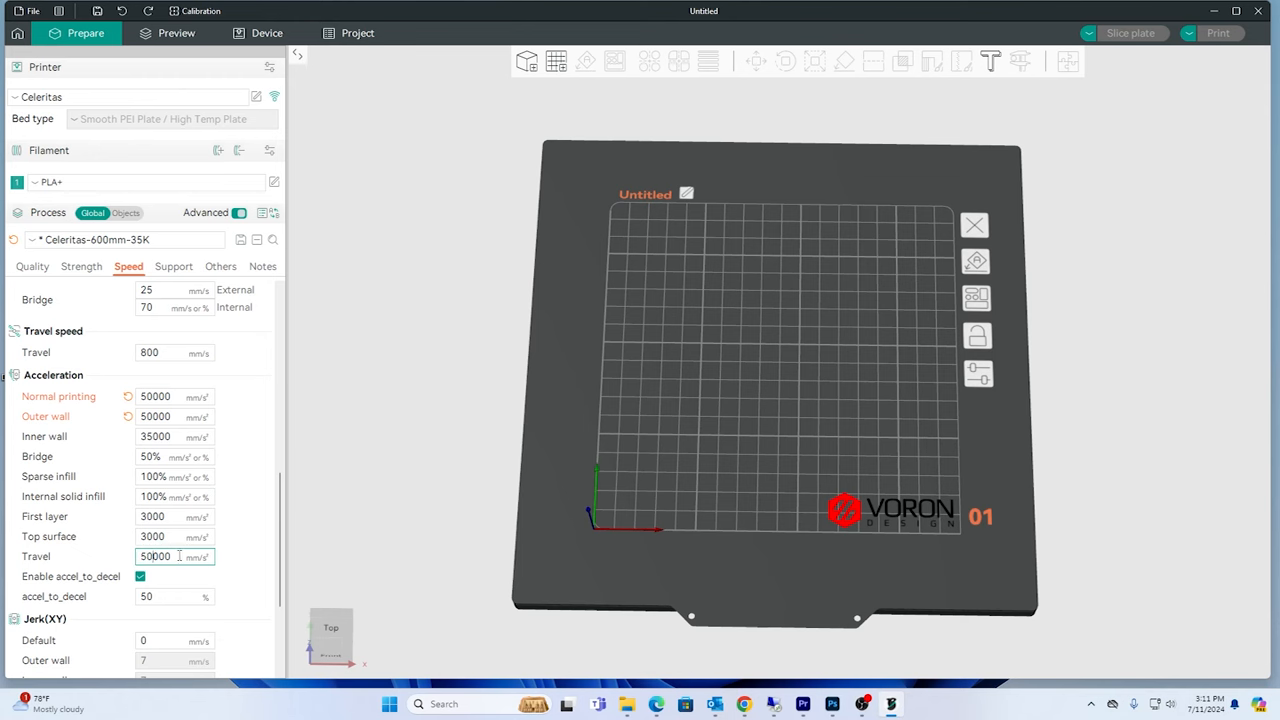
pyautogui.scroll(-3)
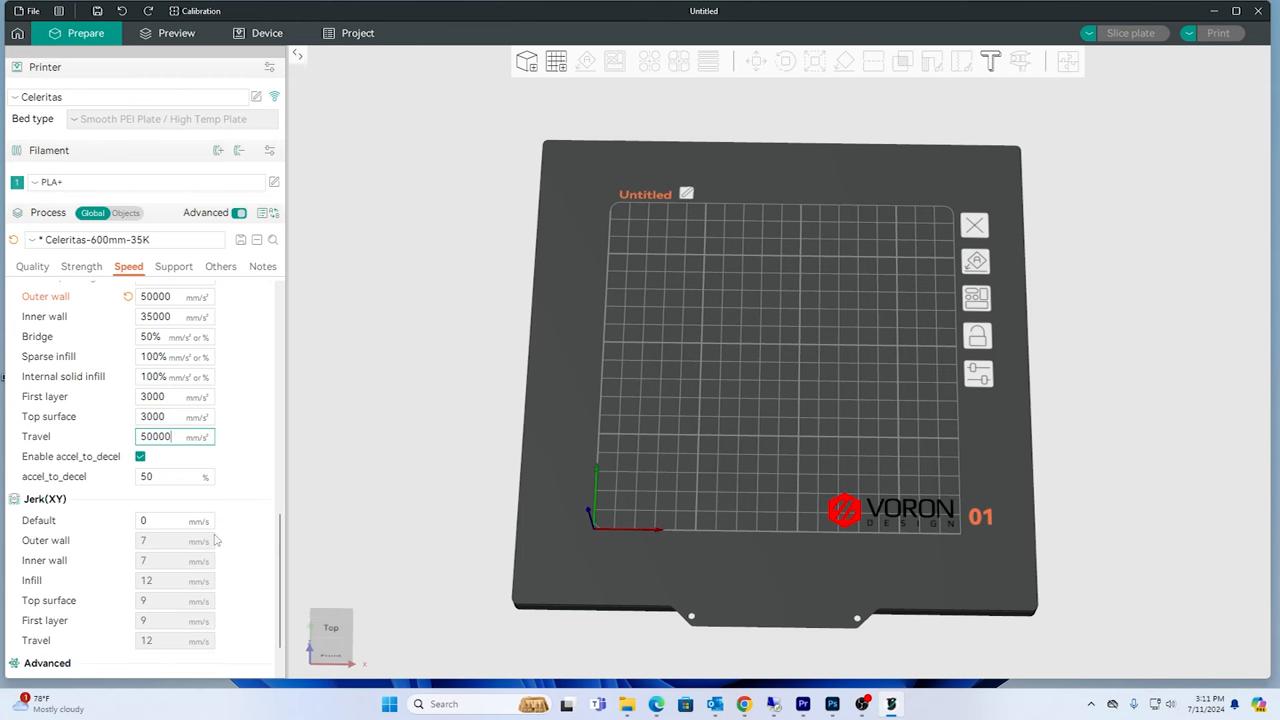
pyautogui.scroll(-3)
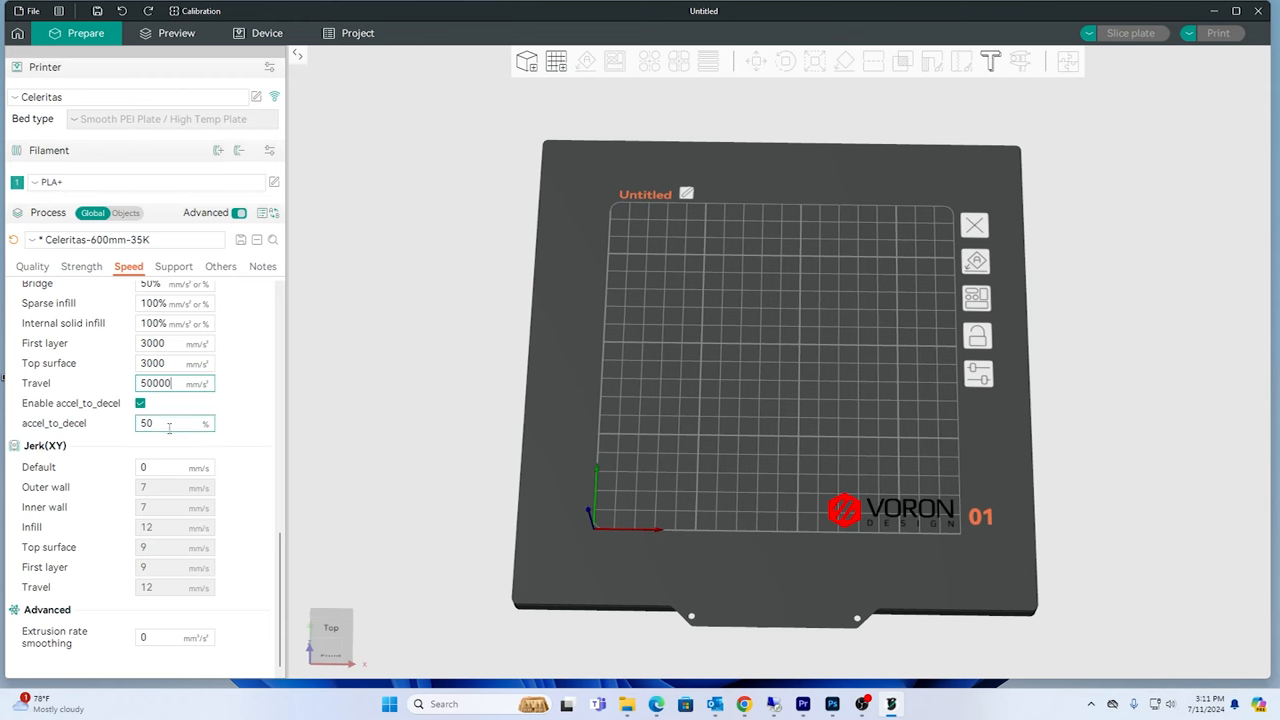
# - Review the remaining acceleration and jerk fields without changing them
pyautogui.click(176, 424)
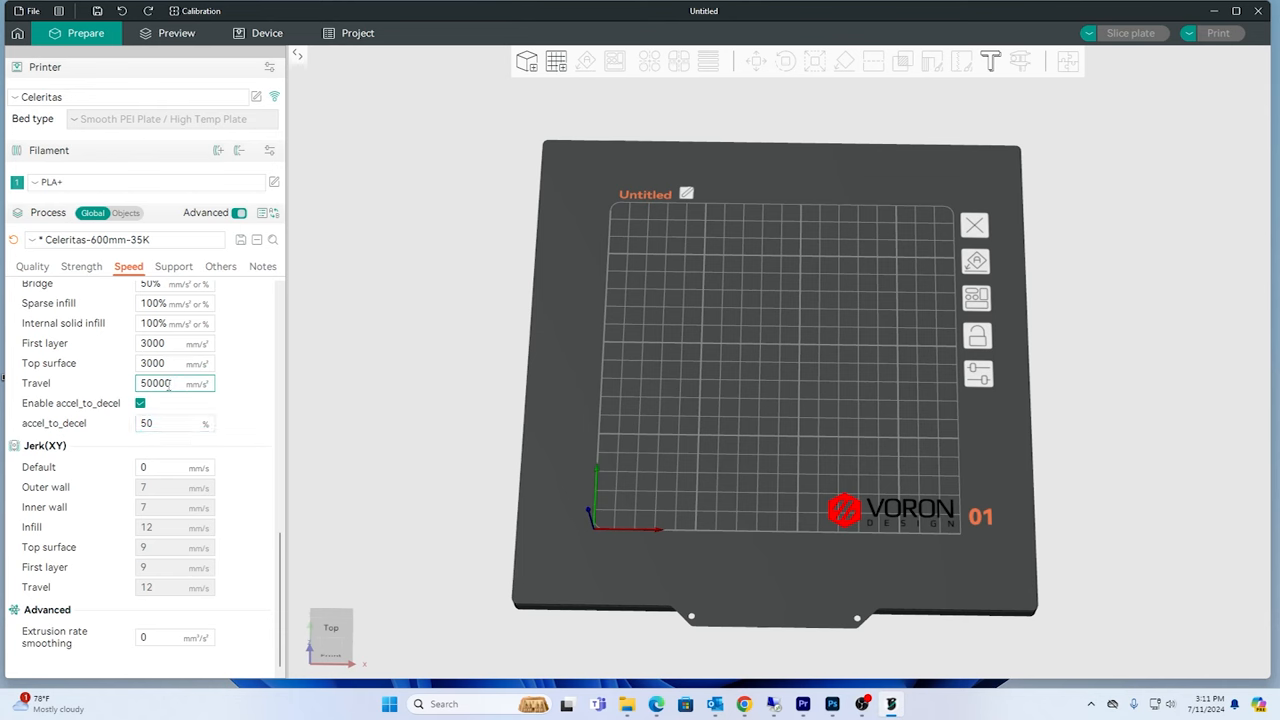
pyautogui.click(170, 424)
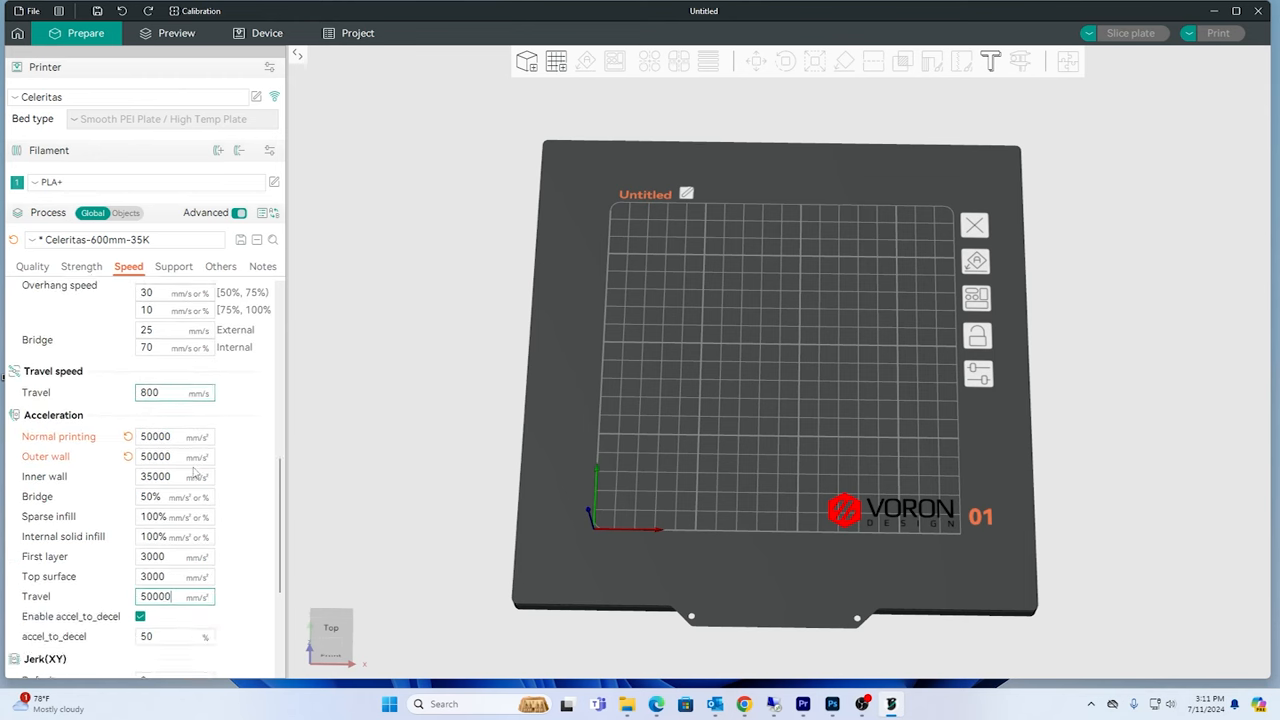
pyautogui.scroll(-3)
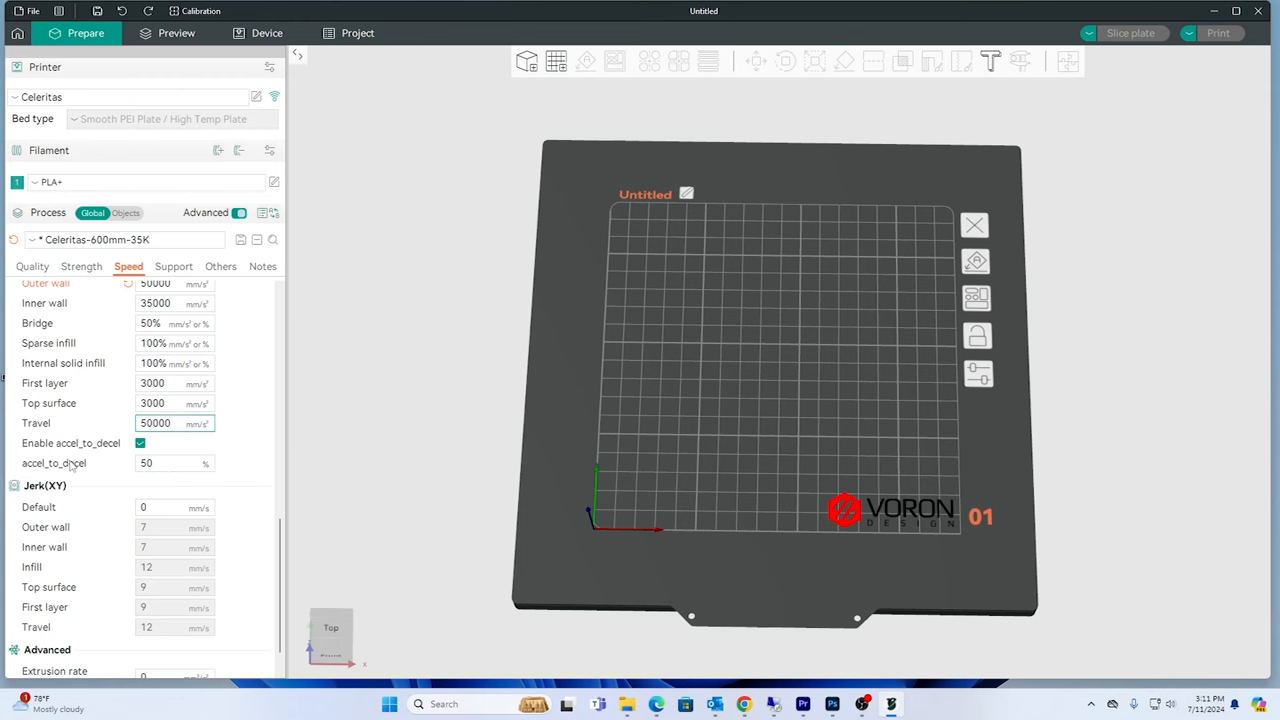
pyautogui.click(174, 464)
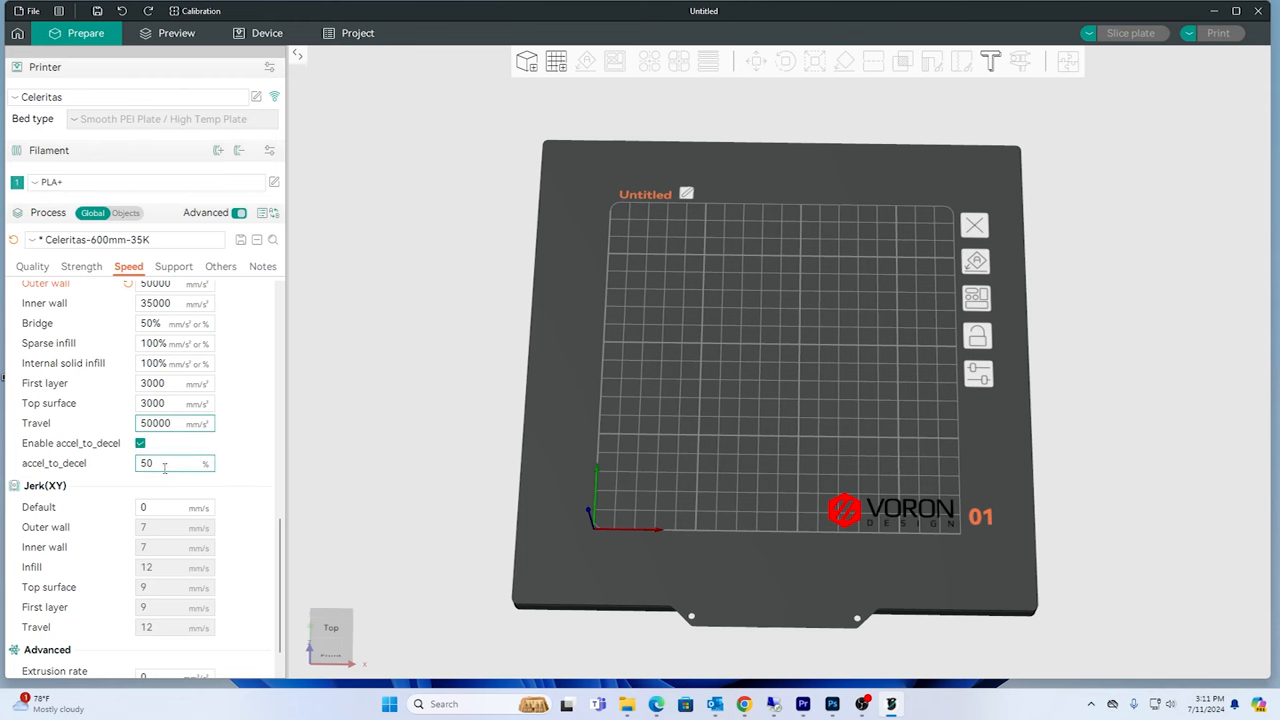
pyautogui.click(170, 424)
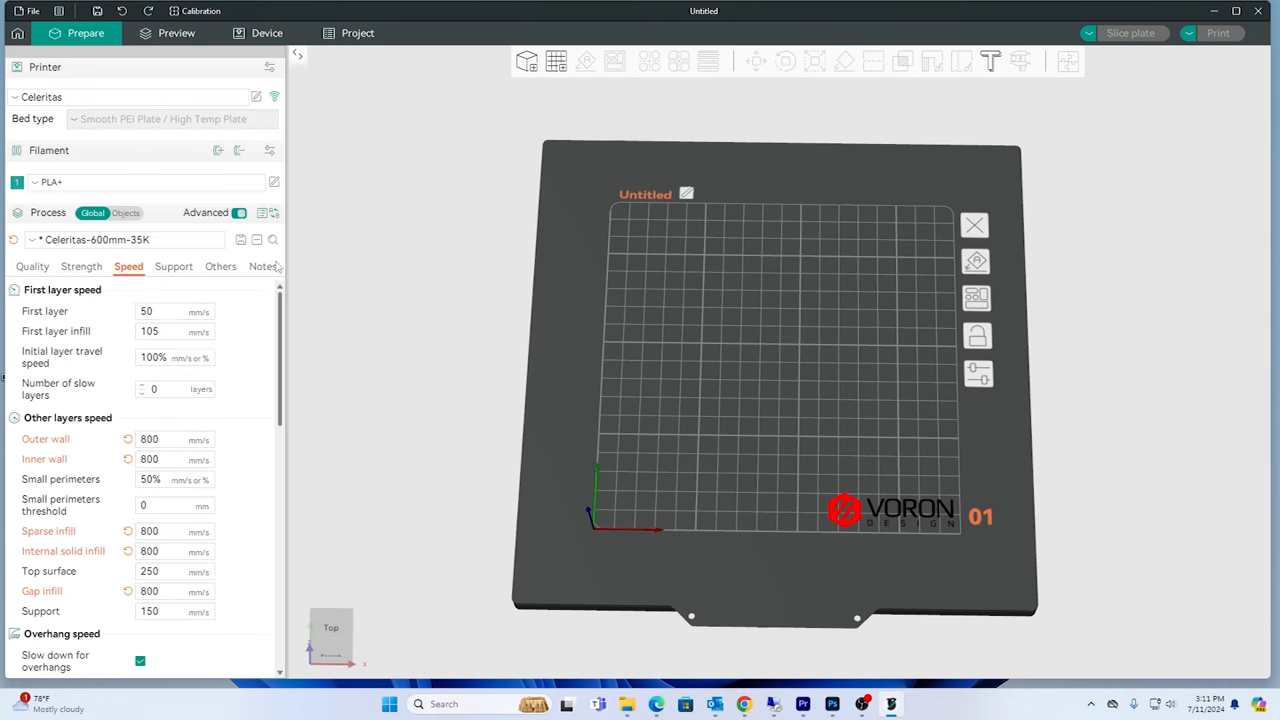
# - Add the Voron_Design_Cube_v7 model to the plate after viewing support settings
pyautogui.click(172, 266)
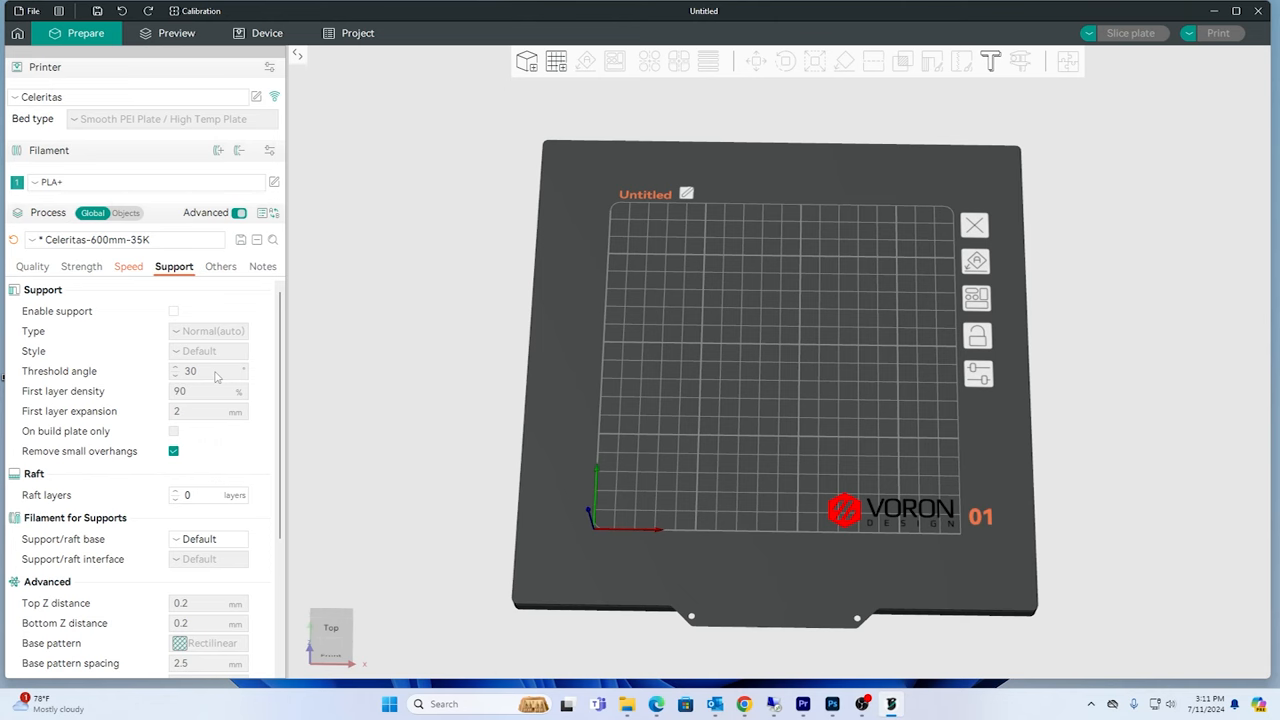
pyautogui.moveTo(222, 424)
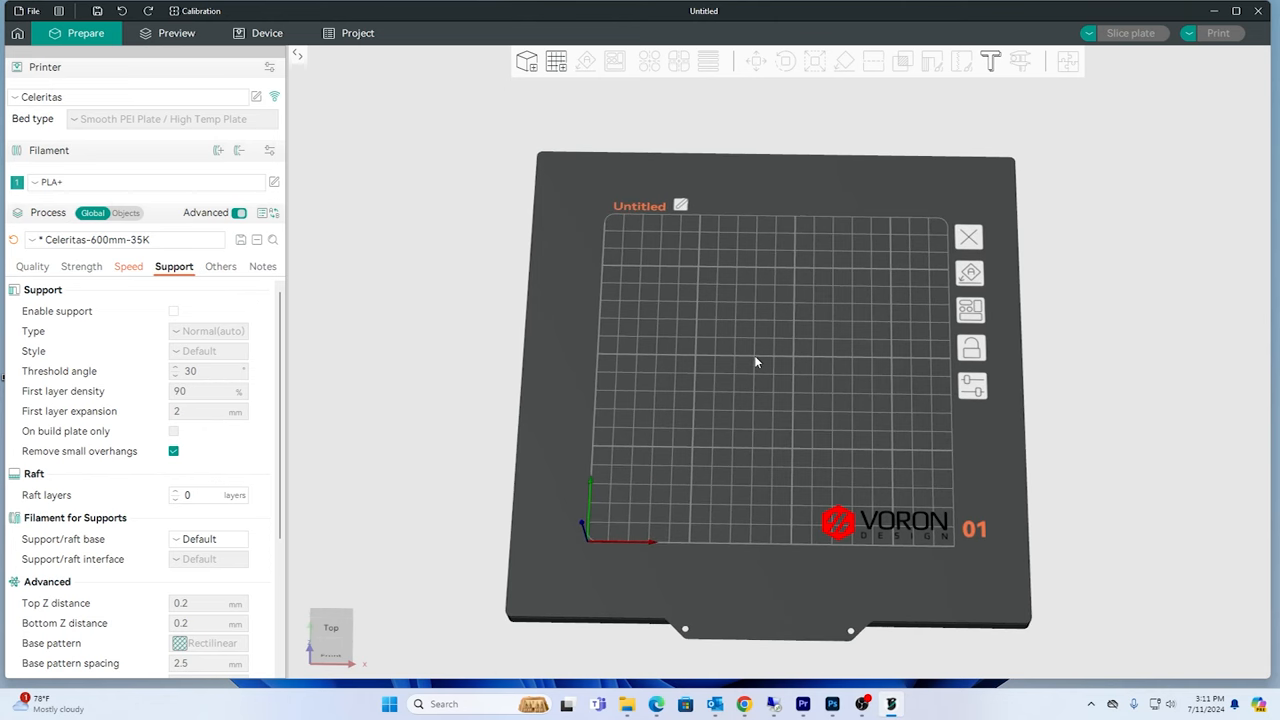
pyautogui.rightClick(756, 362)
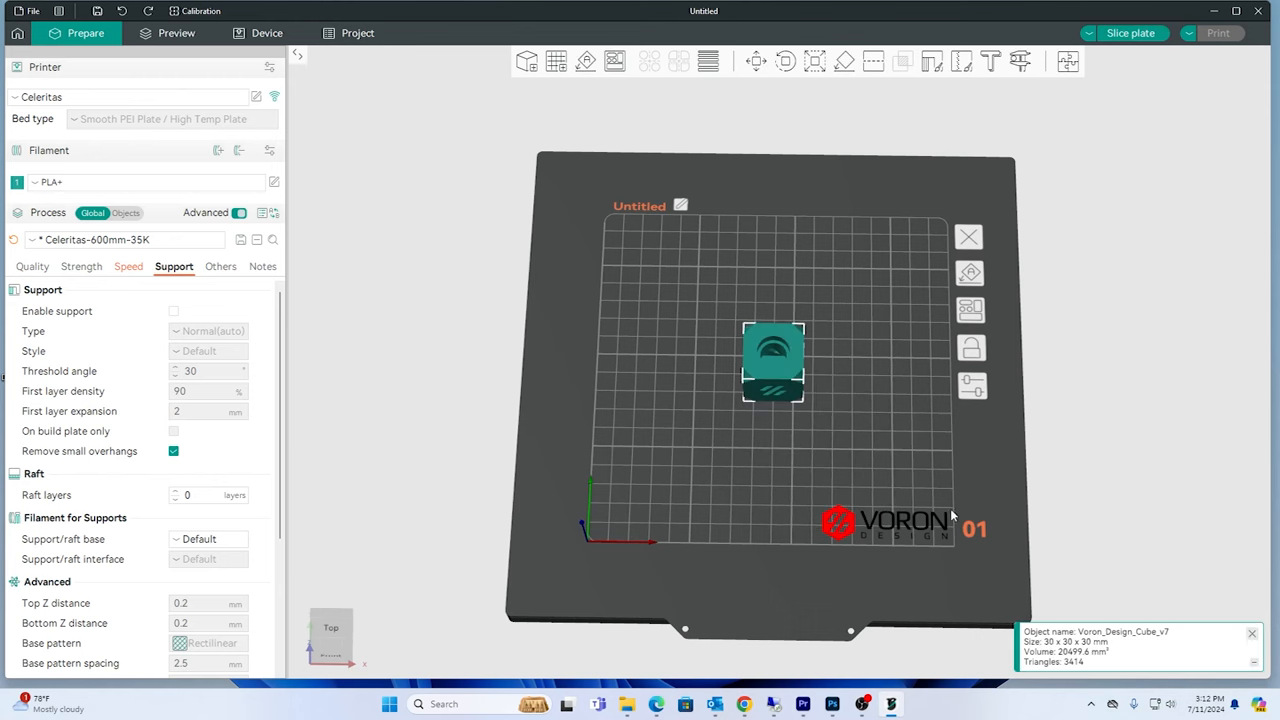
pyautogui.moveTo(472, 362)
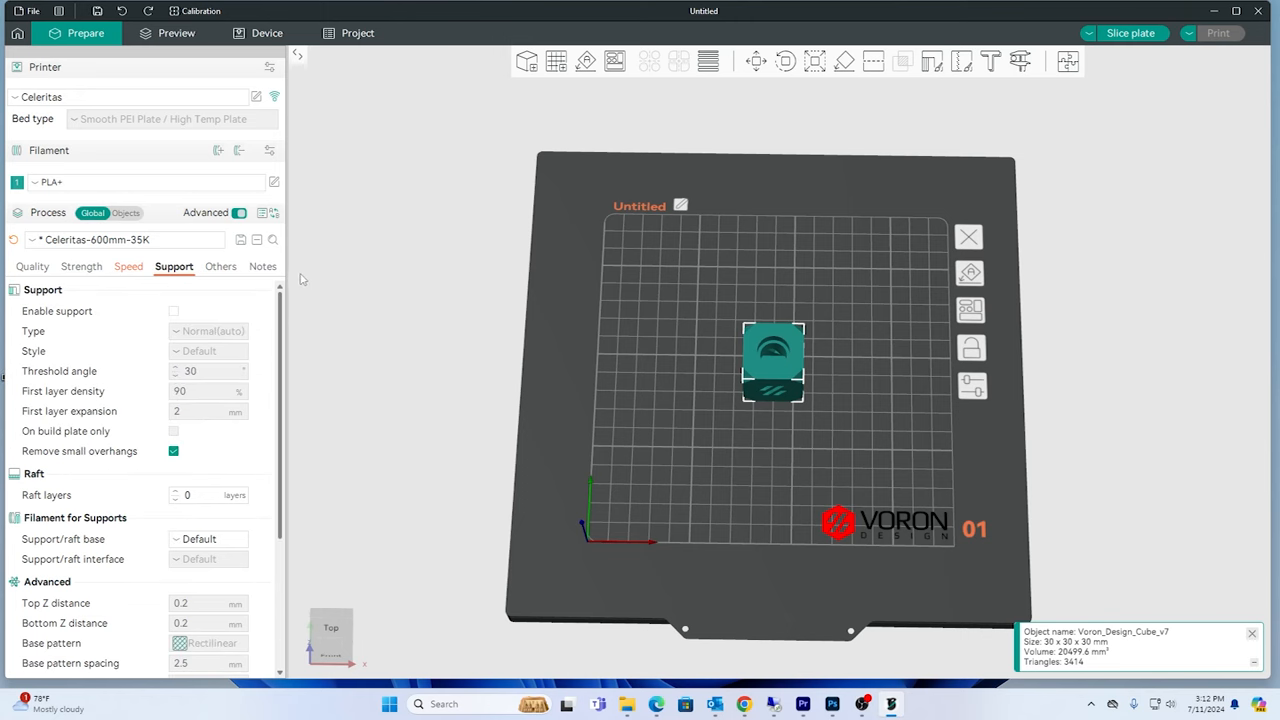
pyautogui.moveTo(244, 288)
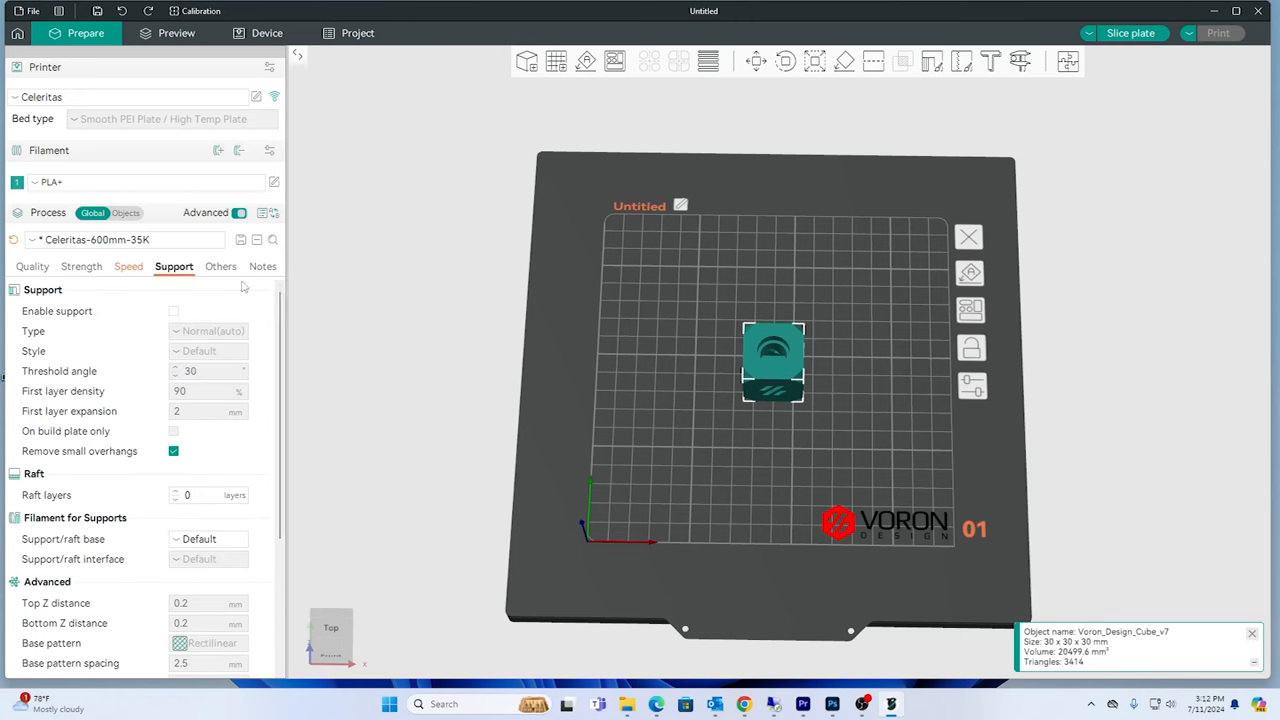
# - Save the process as user preset Celeritas-800mm-50K from the Others settings
pyautogui.click(220, 266)
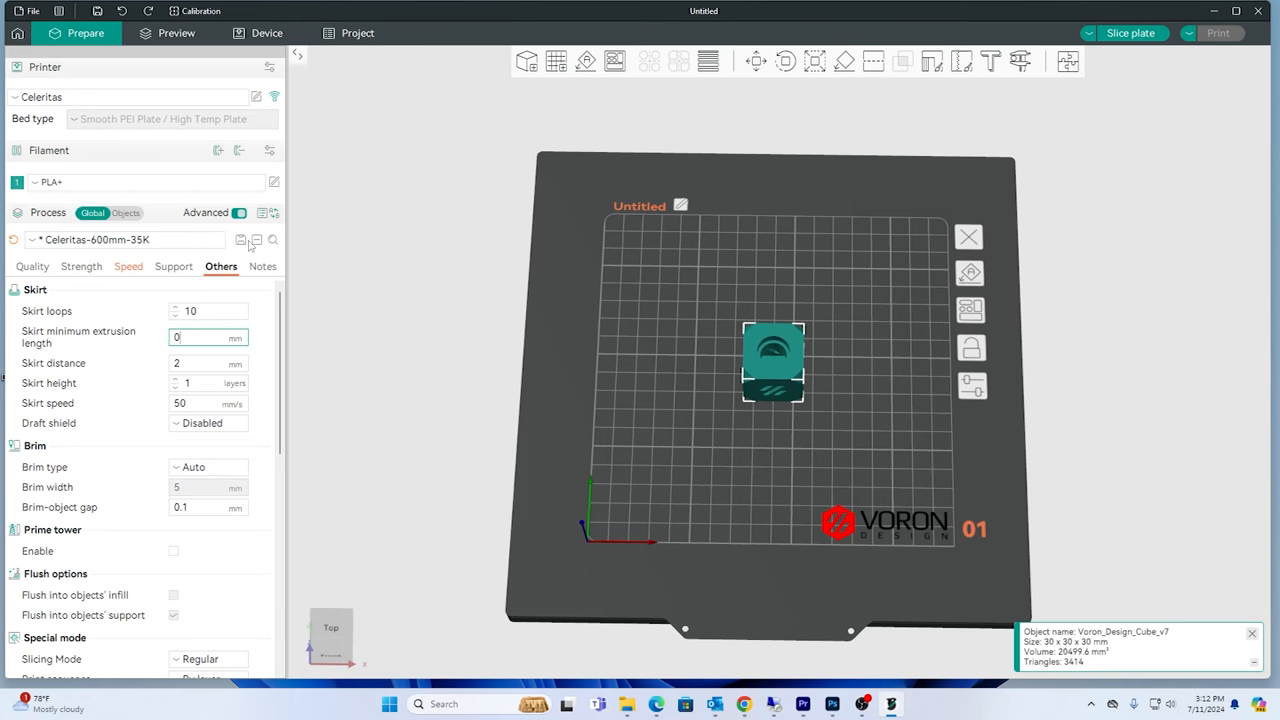
pyautogui.click(240, 240)
pyautogui.write('Celeritas-800mm-35K')
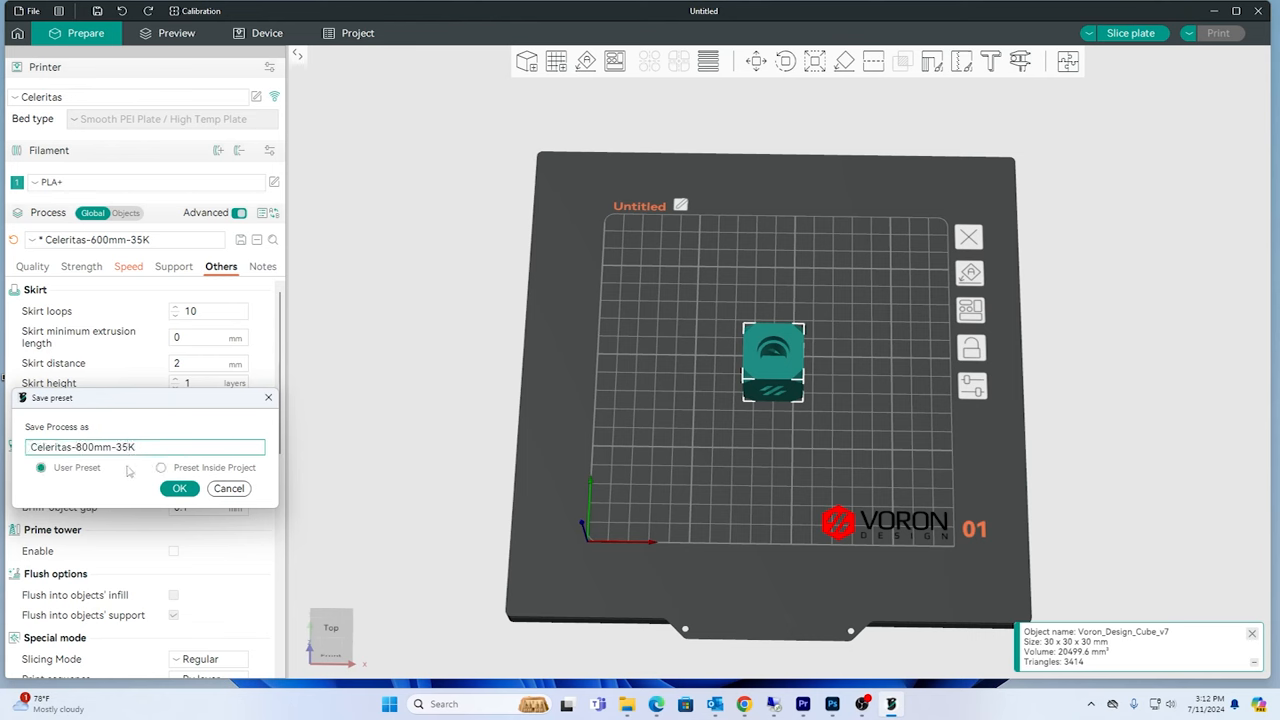
pyautogui.click(180, 488)
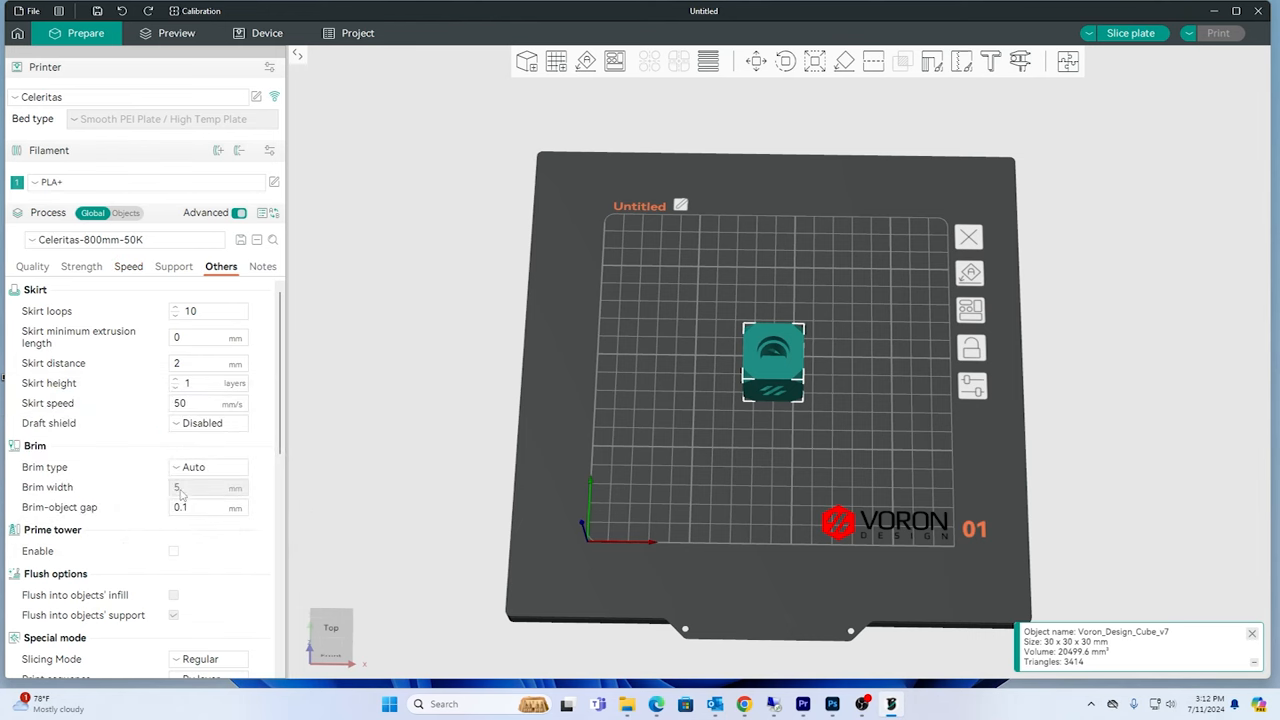
pyautogui.scroll(-3)
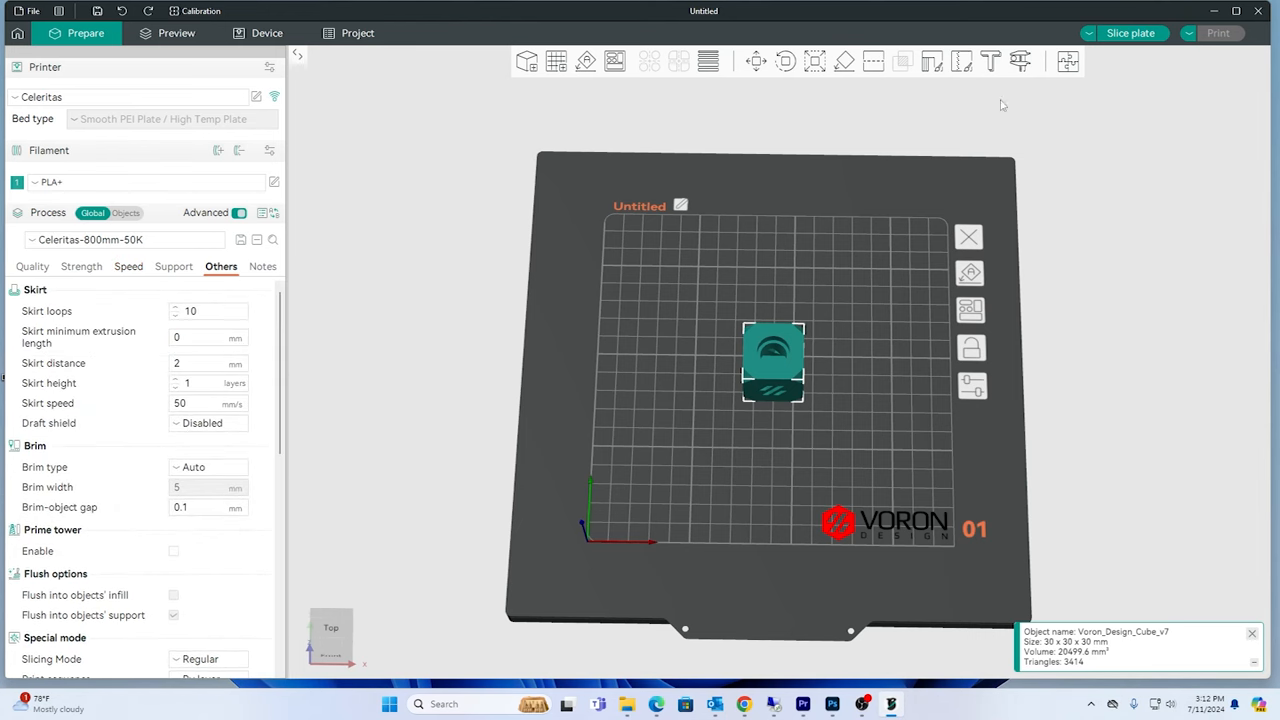
# - Slice the cube and upload Voron-Cube-50K-800mm.gcode to the Celeritas printer host
pyautogui.click(176, 32)
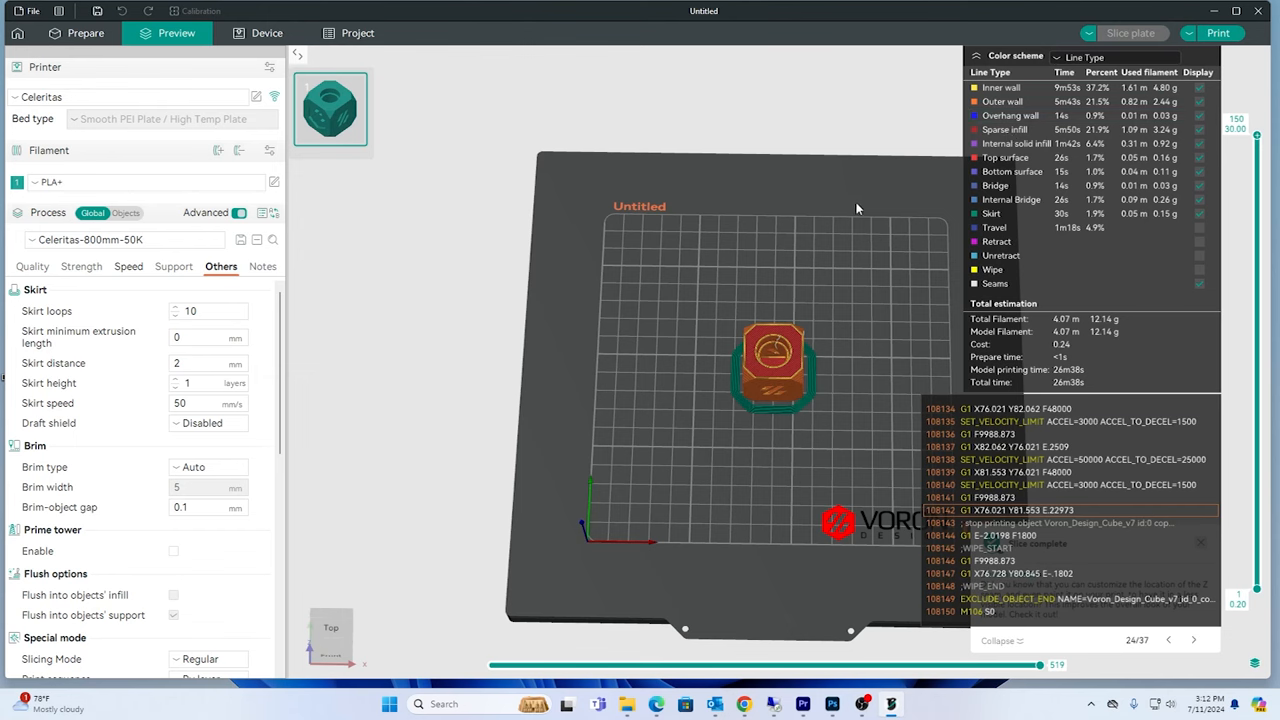
pyautogui.moveTo(864, 186)
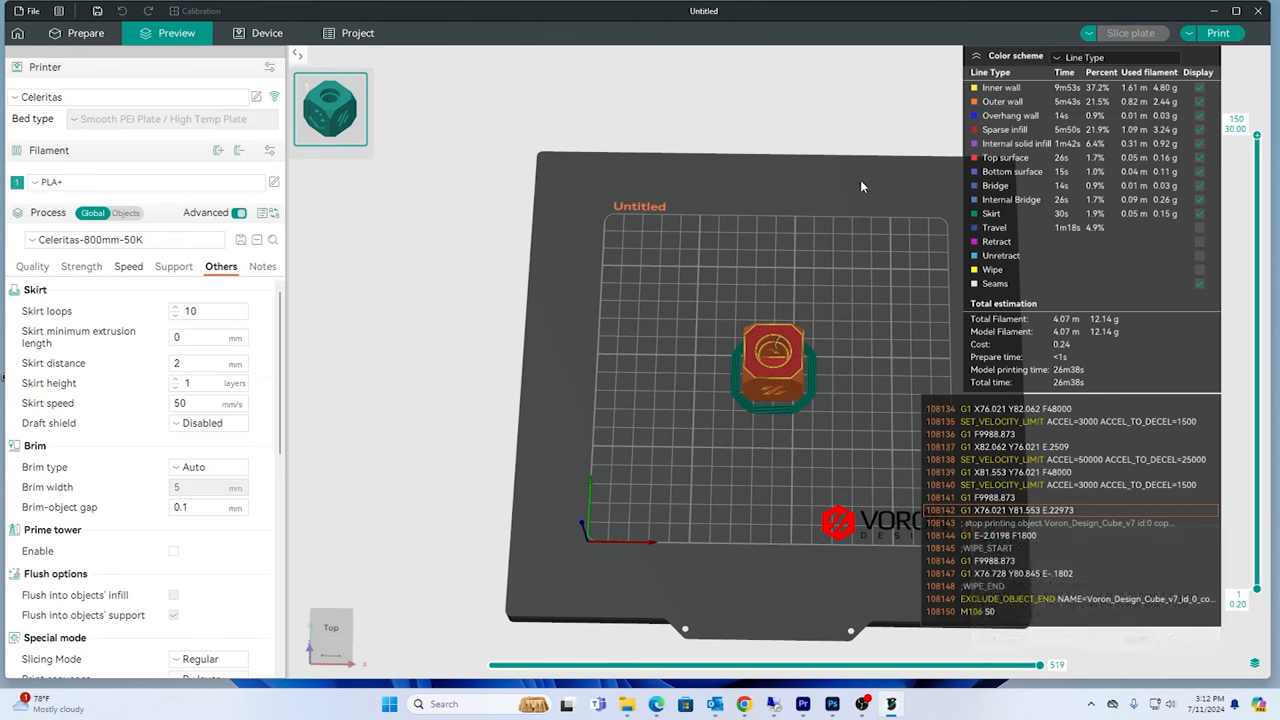
pyautogui.moveTo(1122, 366)
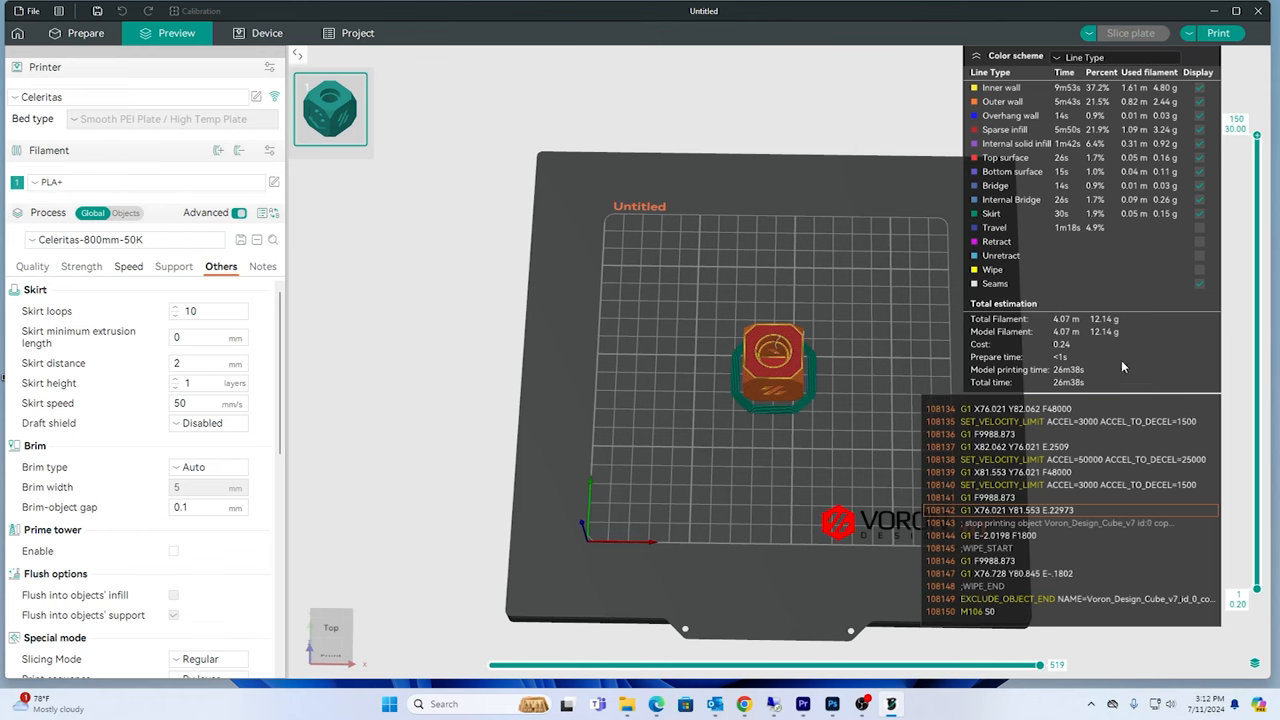
pyautogui.moveTo(1078, 386)
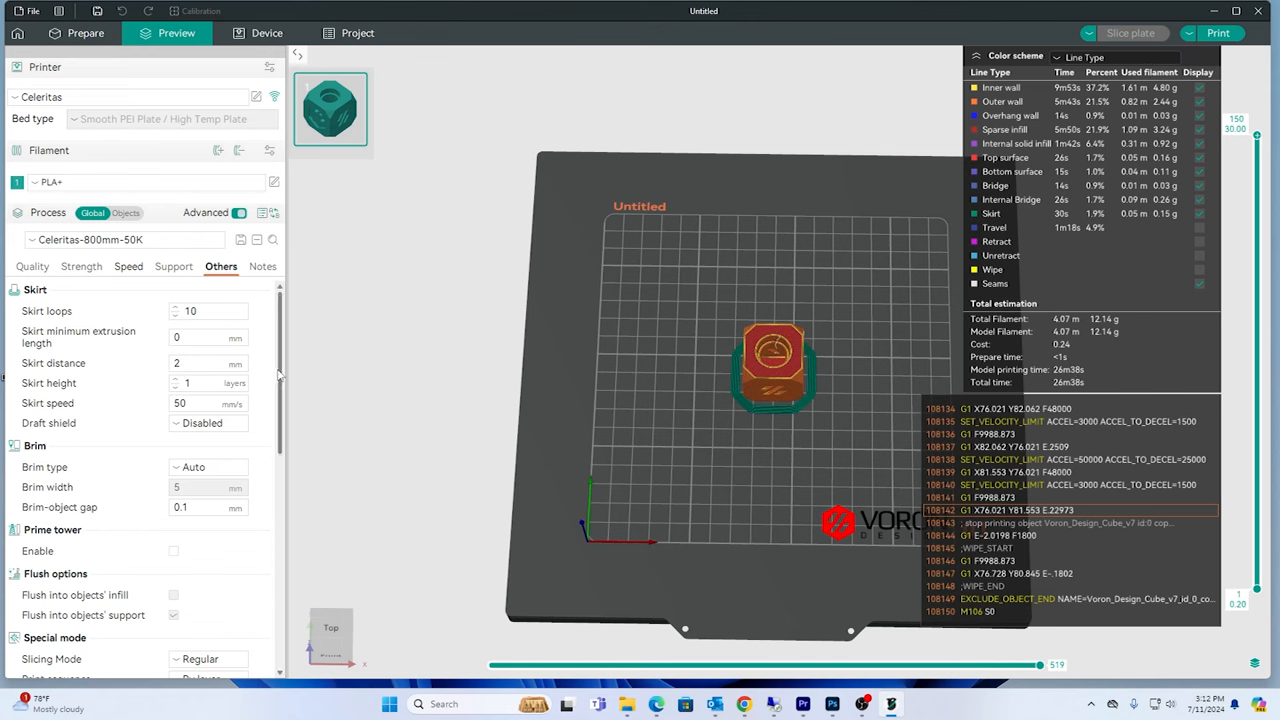
pyautogui.scroll(-3)
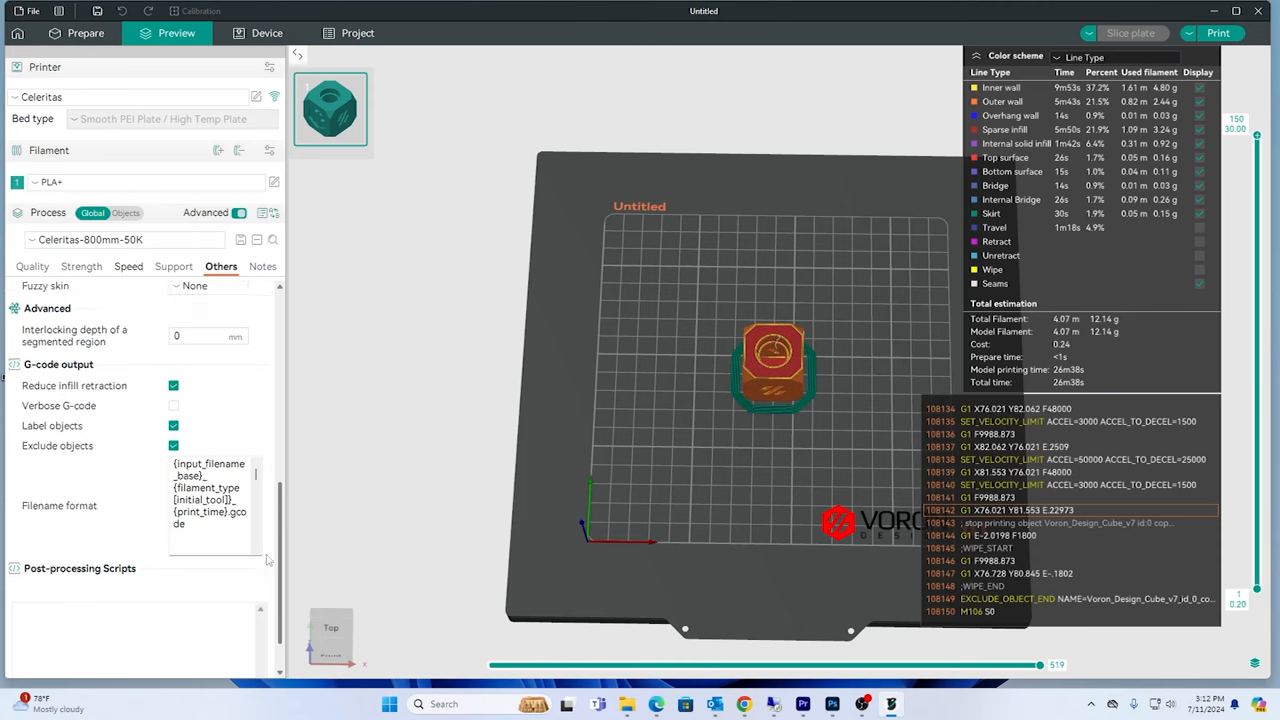
pyautogui.scroll(-3)
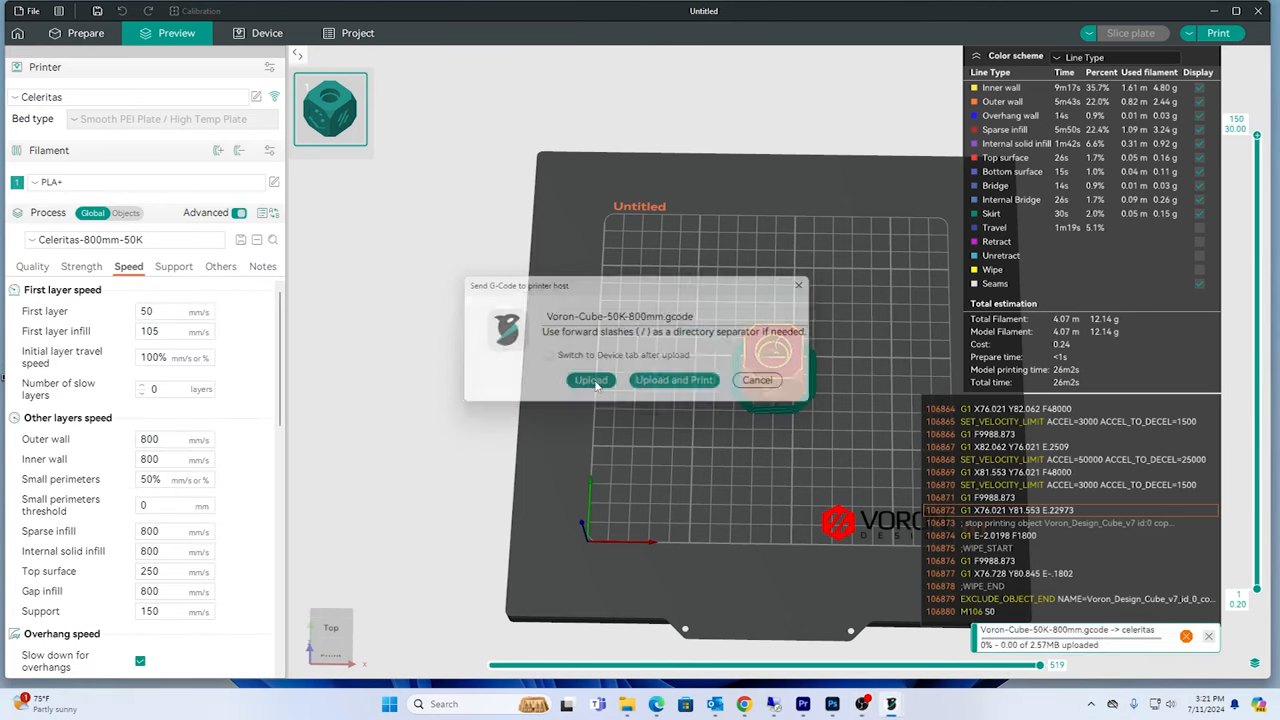
pyautogui.click(590, 380)
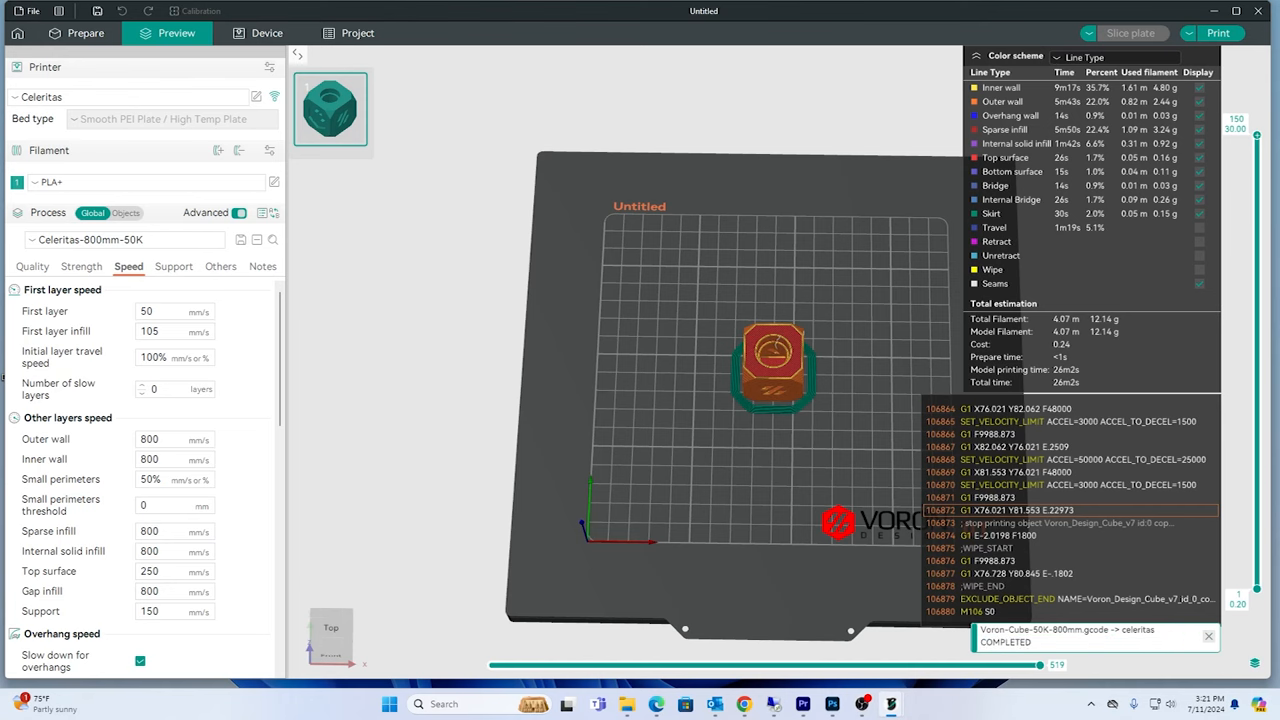